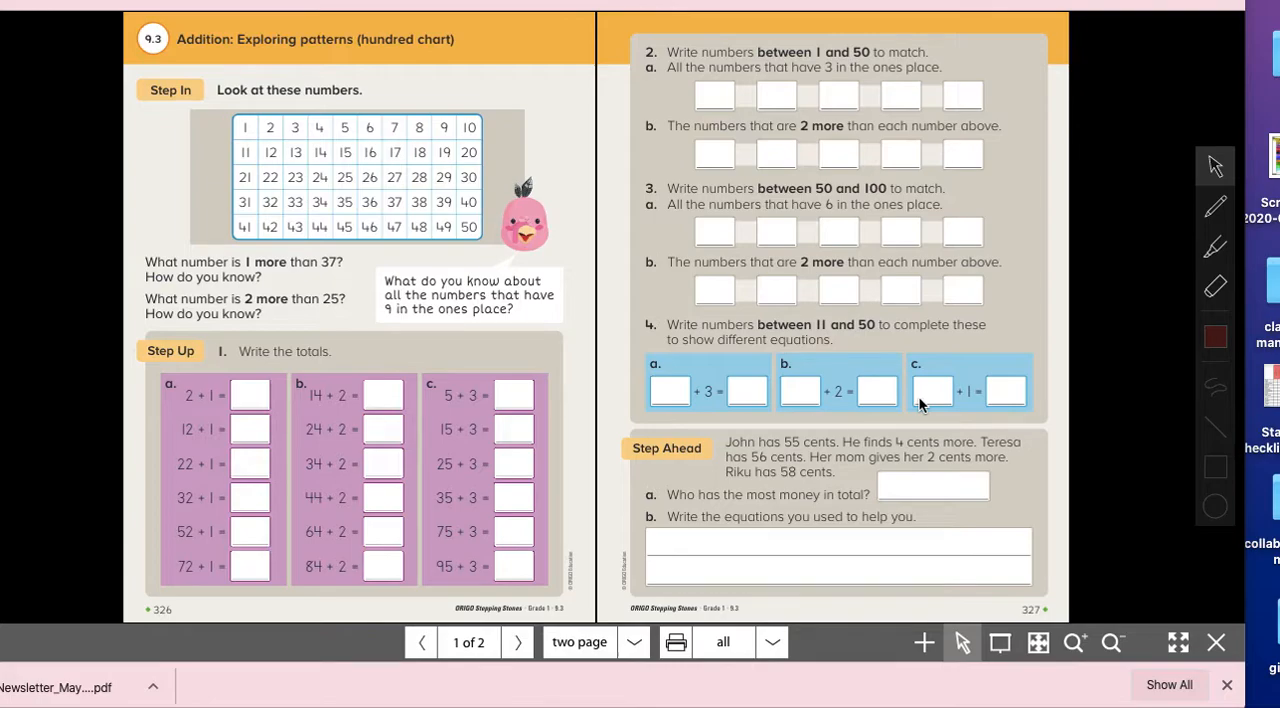
mouse_move(720, 320)
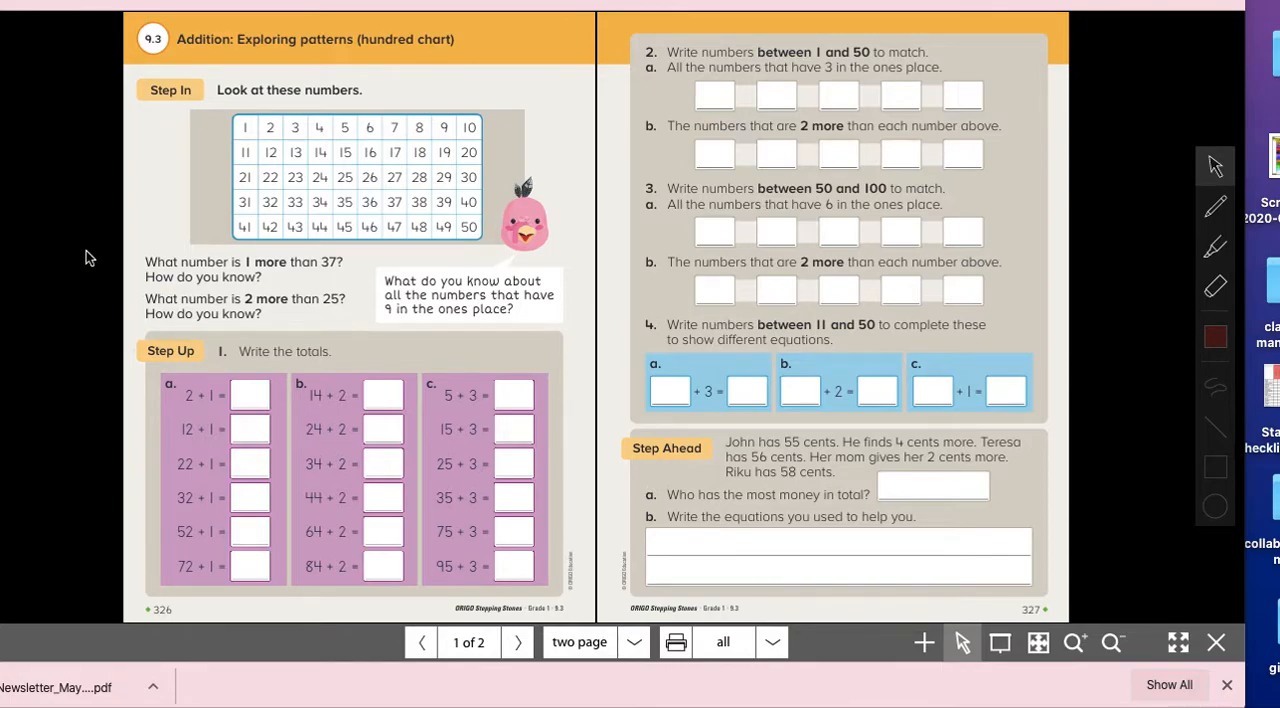
mouse_move(192, 372)
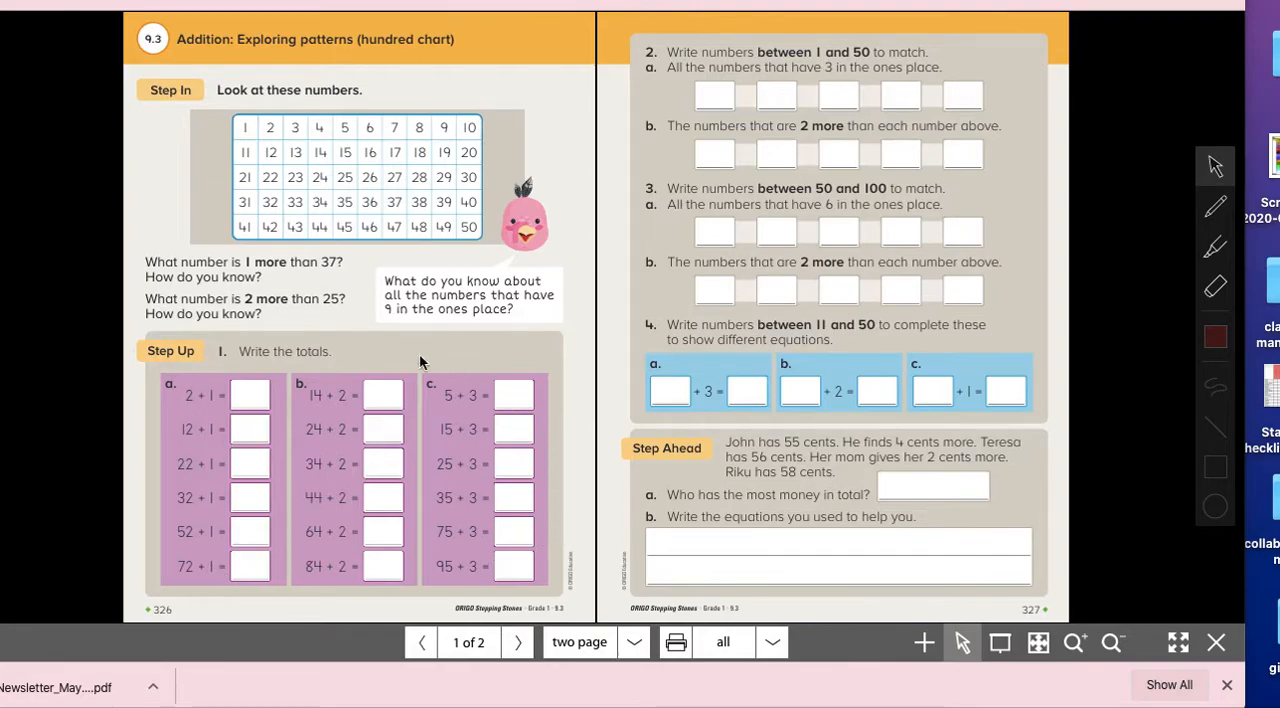
mouse_move(204, 562)
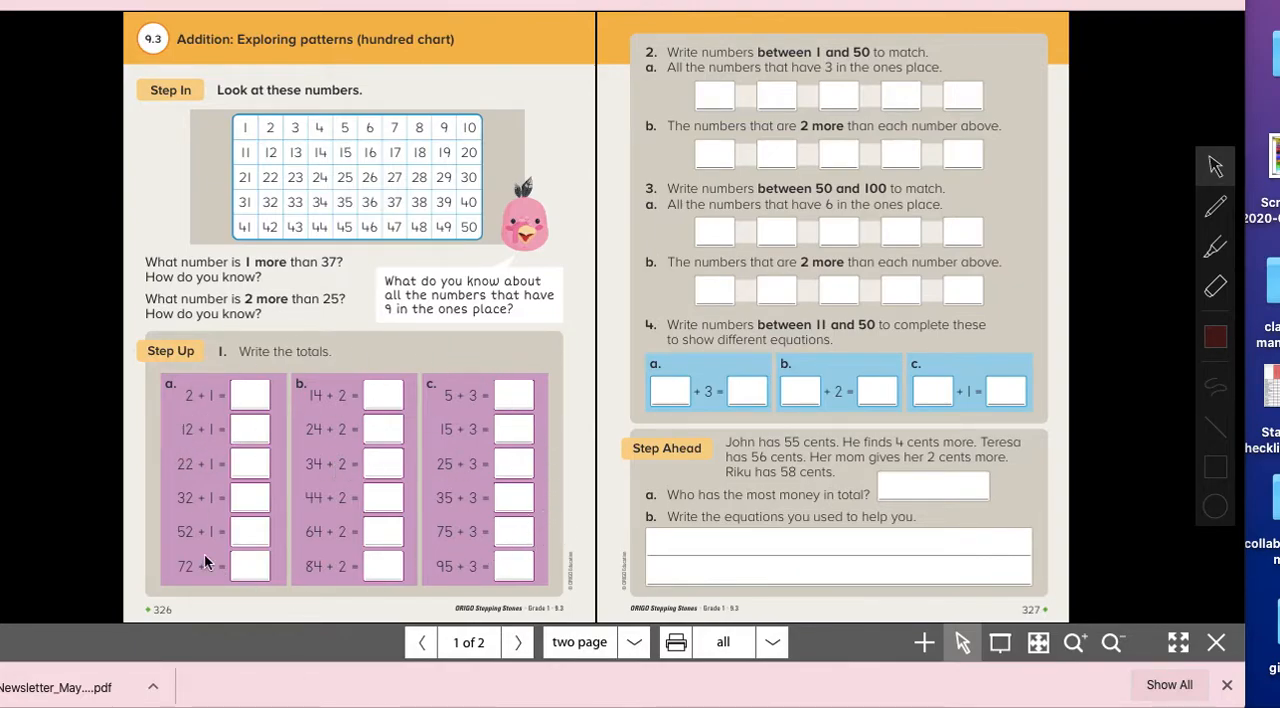
mouse_move(876, 148)
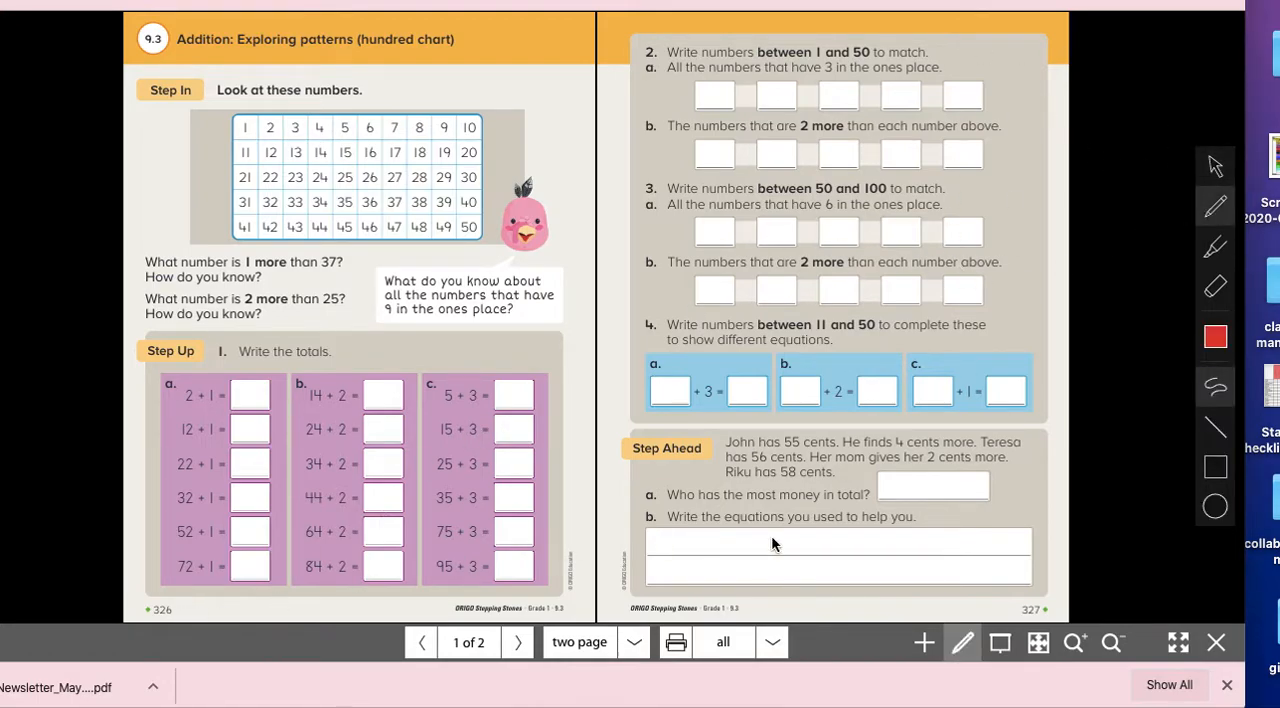
mouse_move(148, 68)
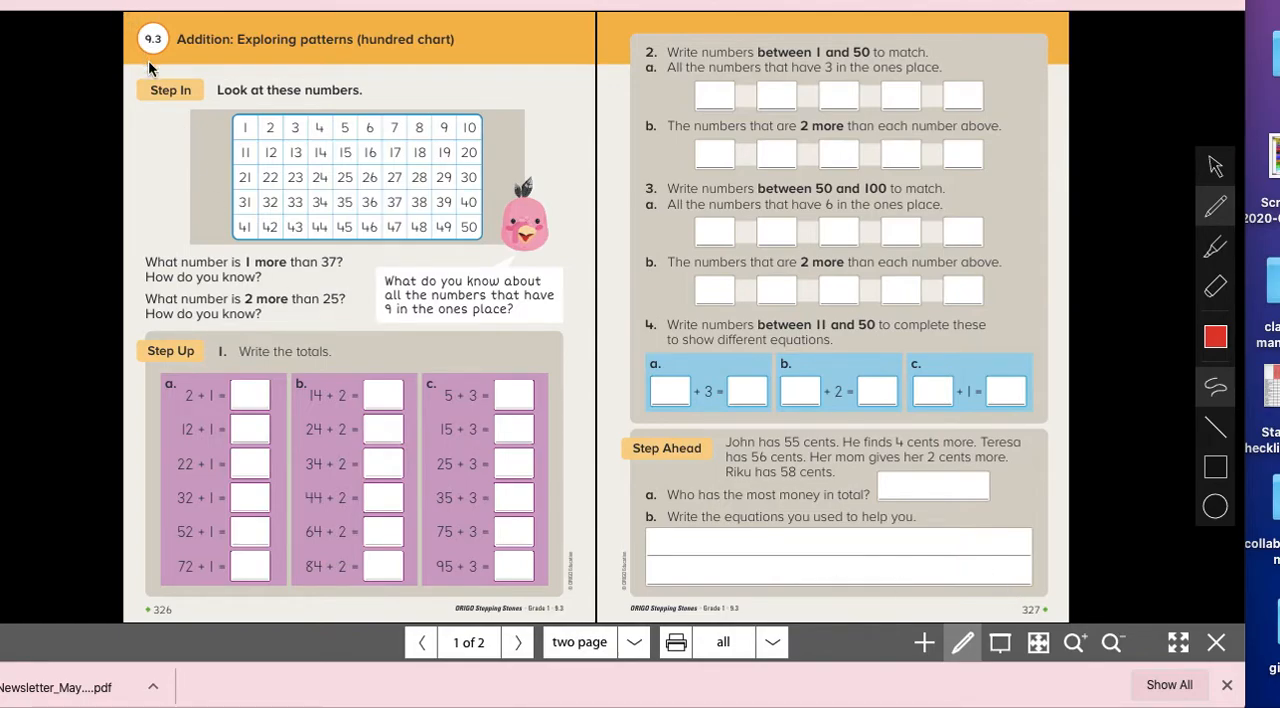
mouse_move(344, 56)
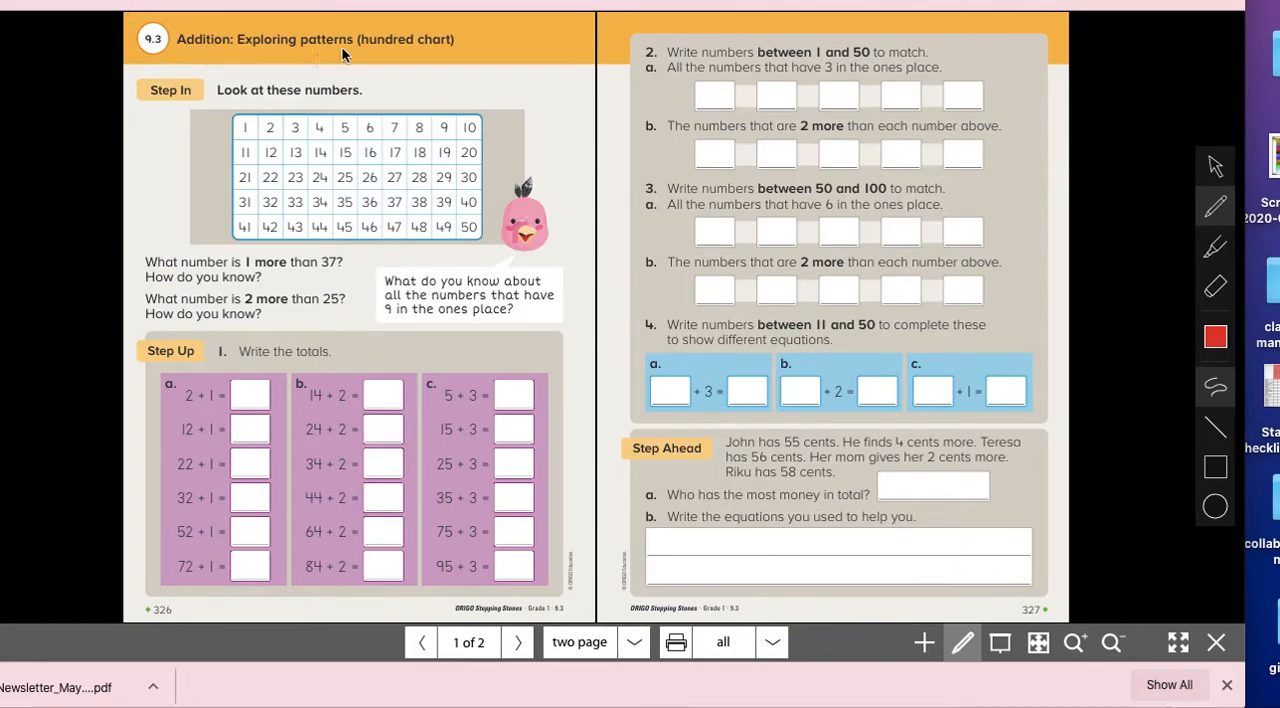
mouse_move(670, 38)
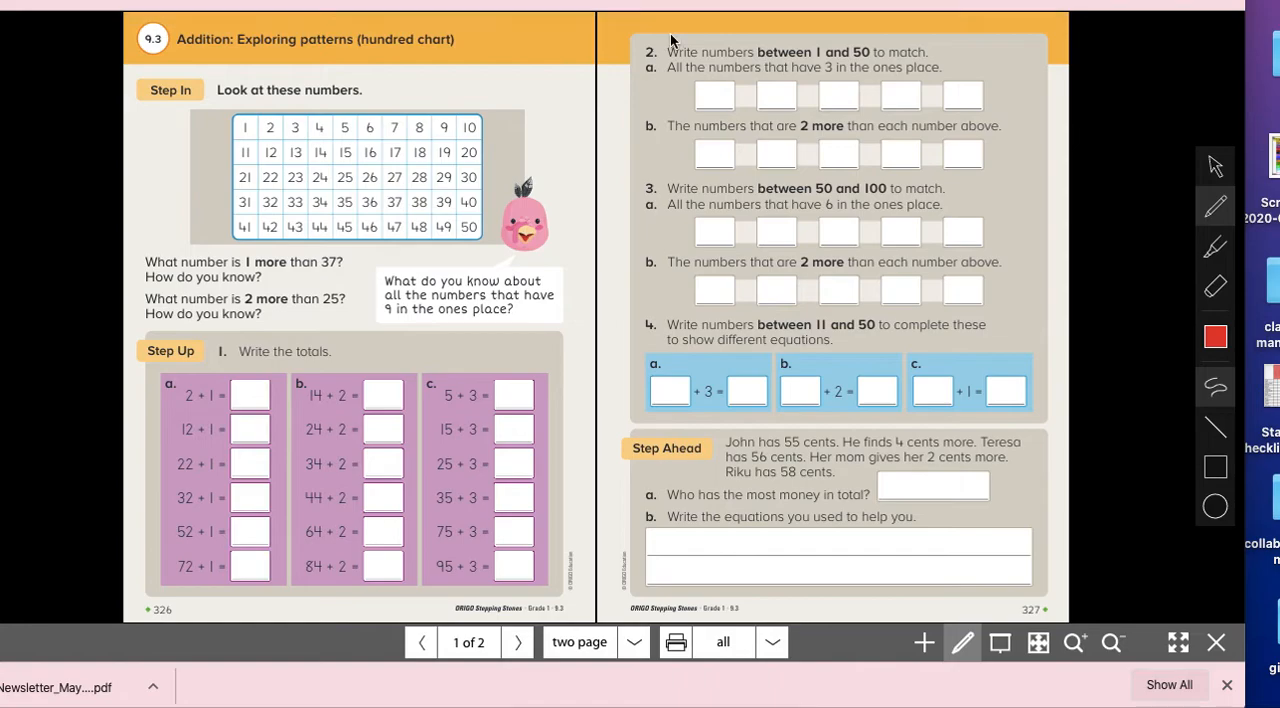
mouse_move(756, 70)
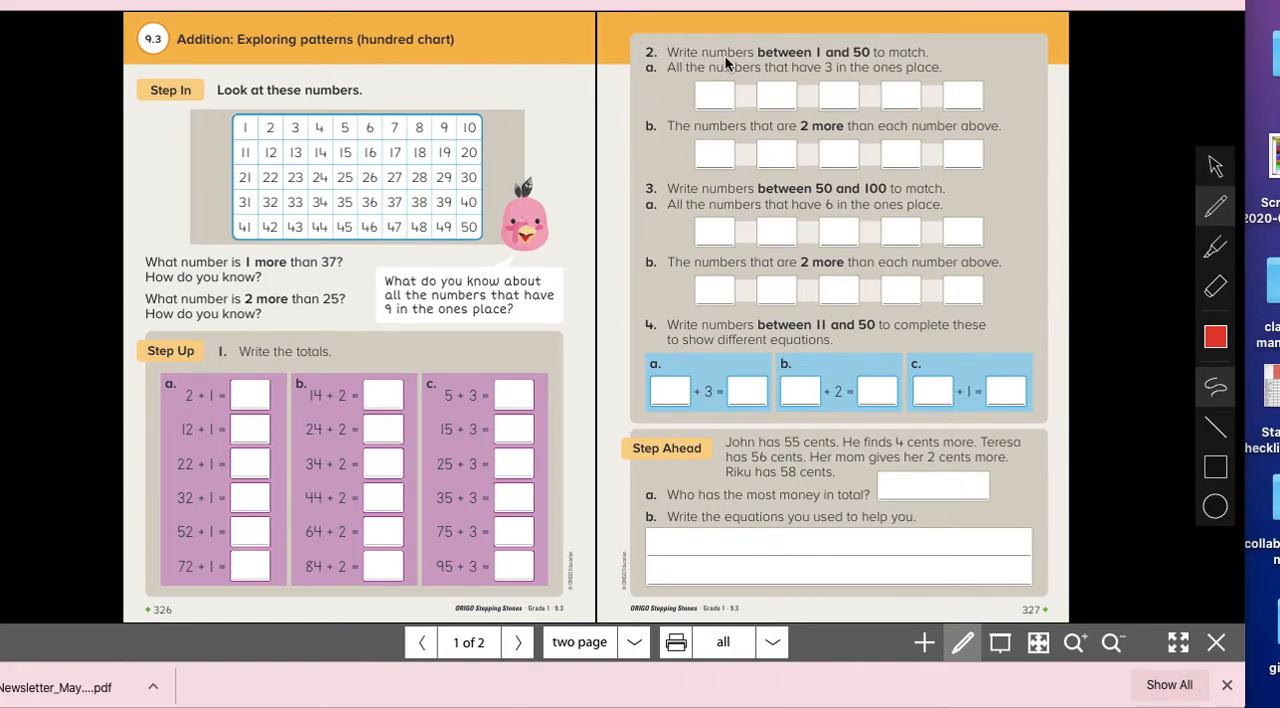
mouse_move(888, 54)
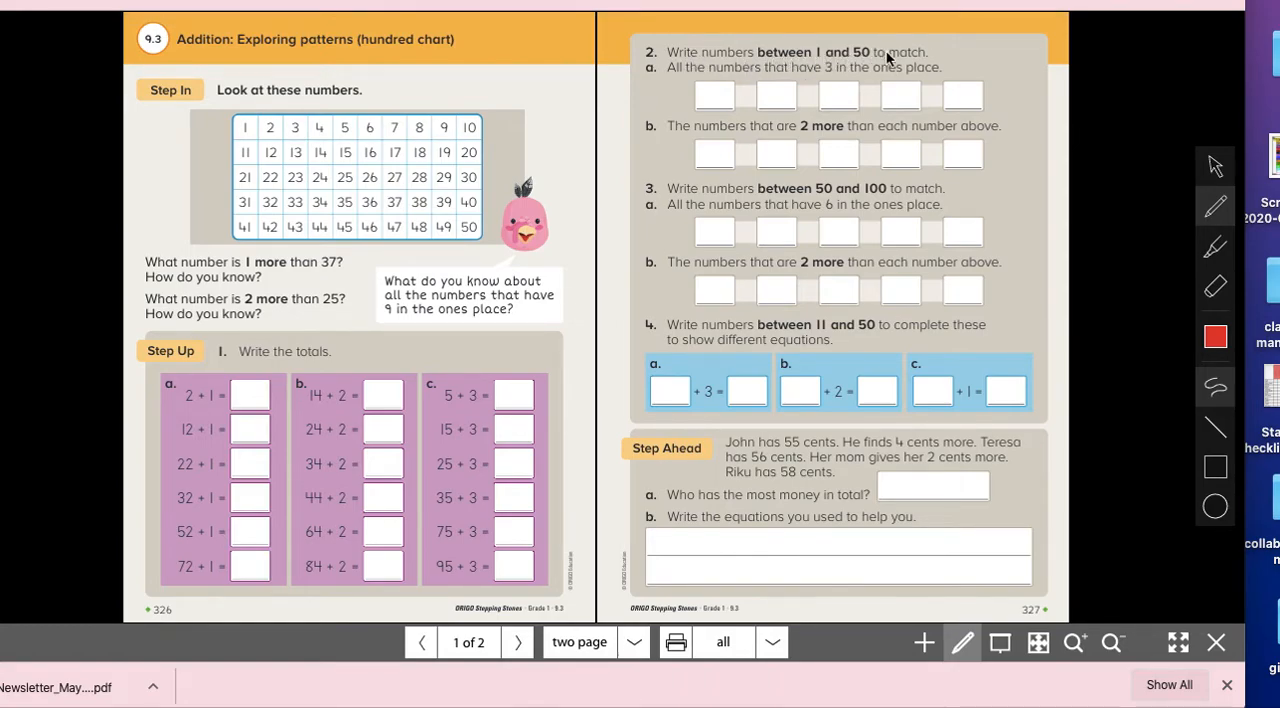
mouse_move(640, 100)
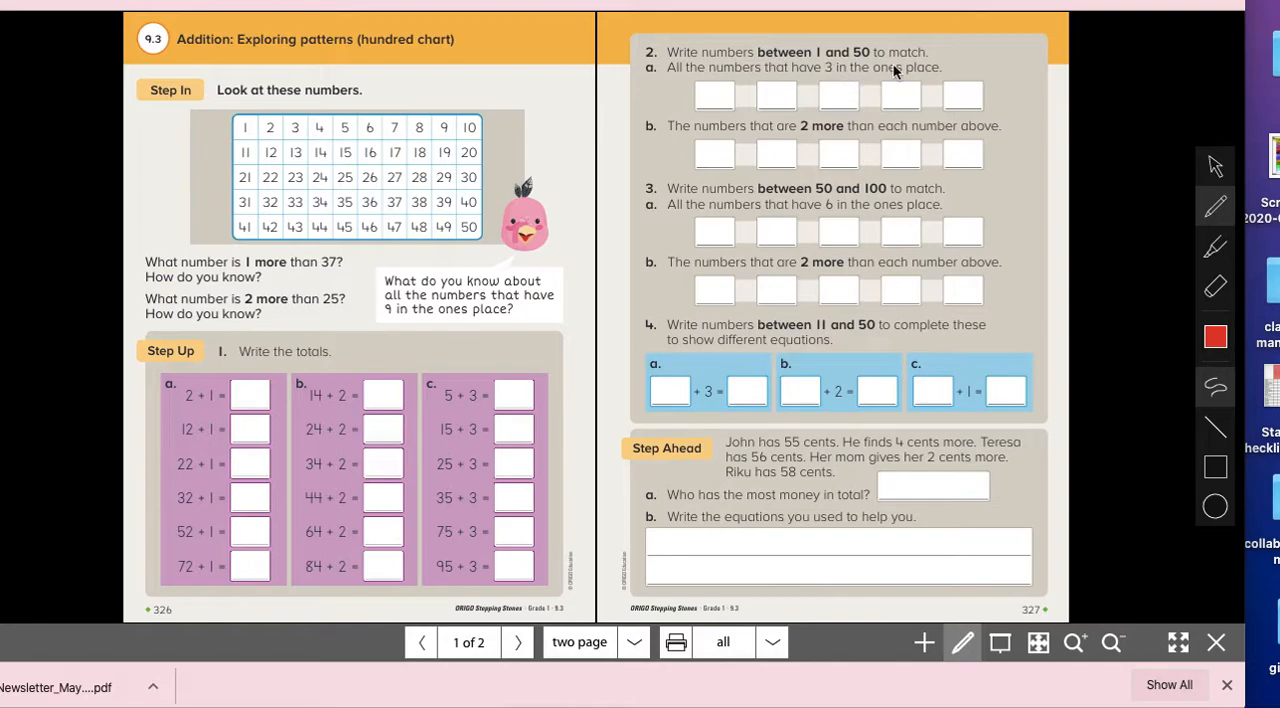
mouse_move(516, 62)
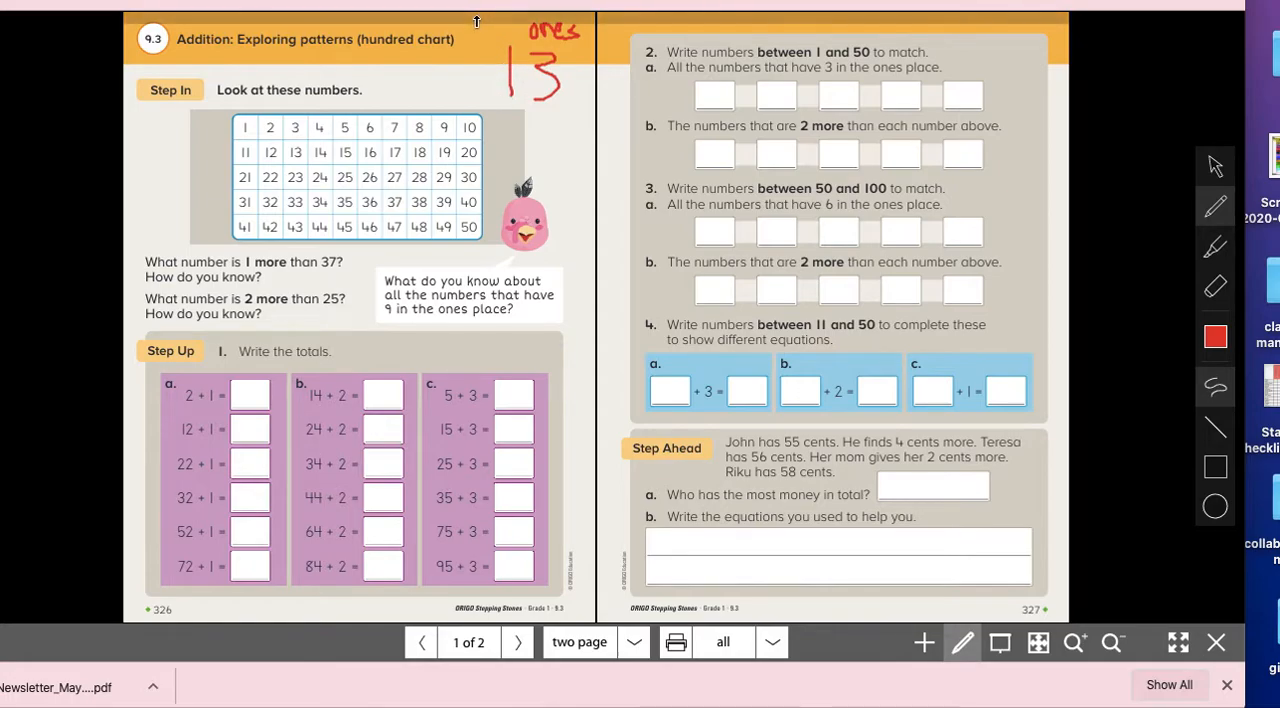
mouse_move(474, 42)
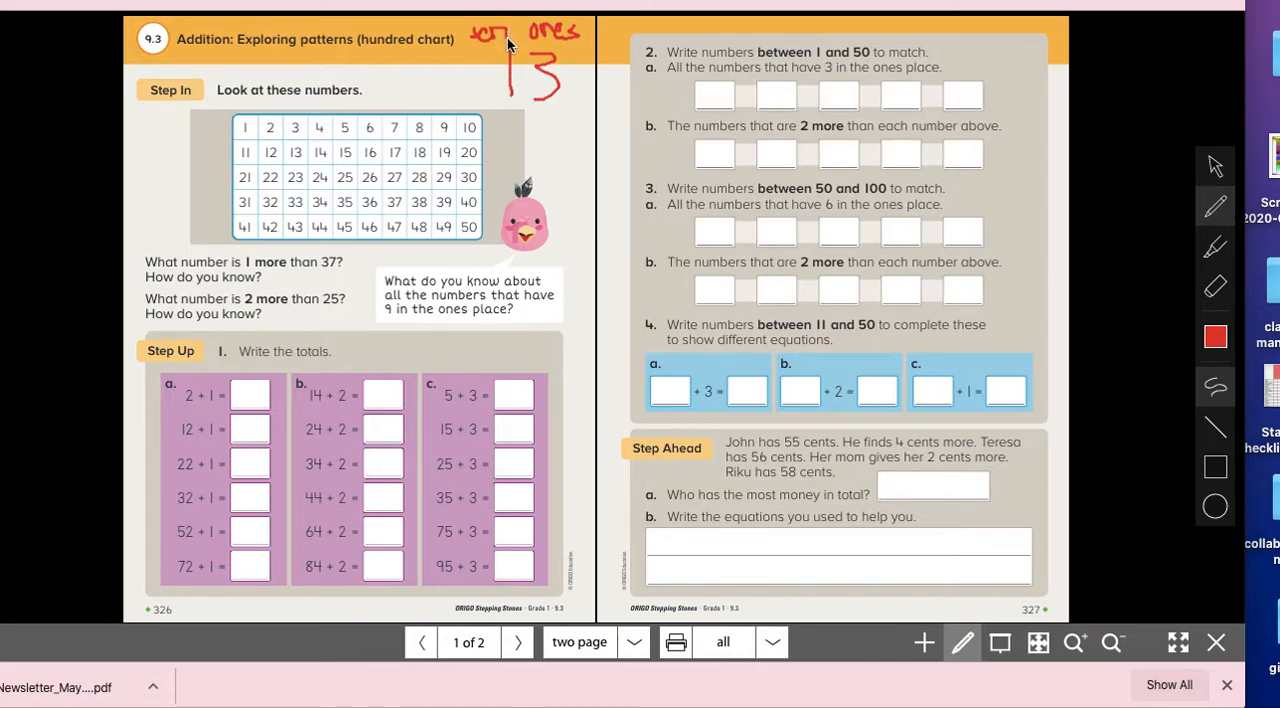
mouse_move(542, 96)
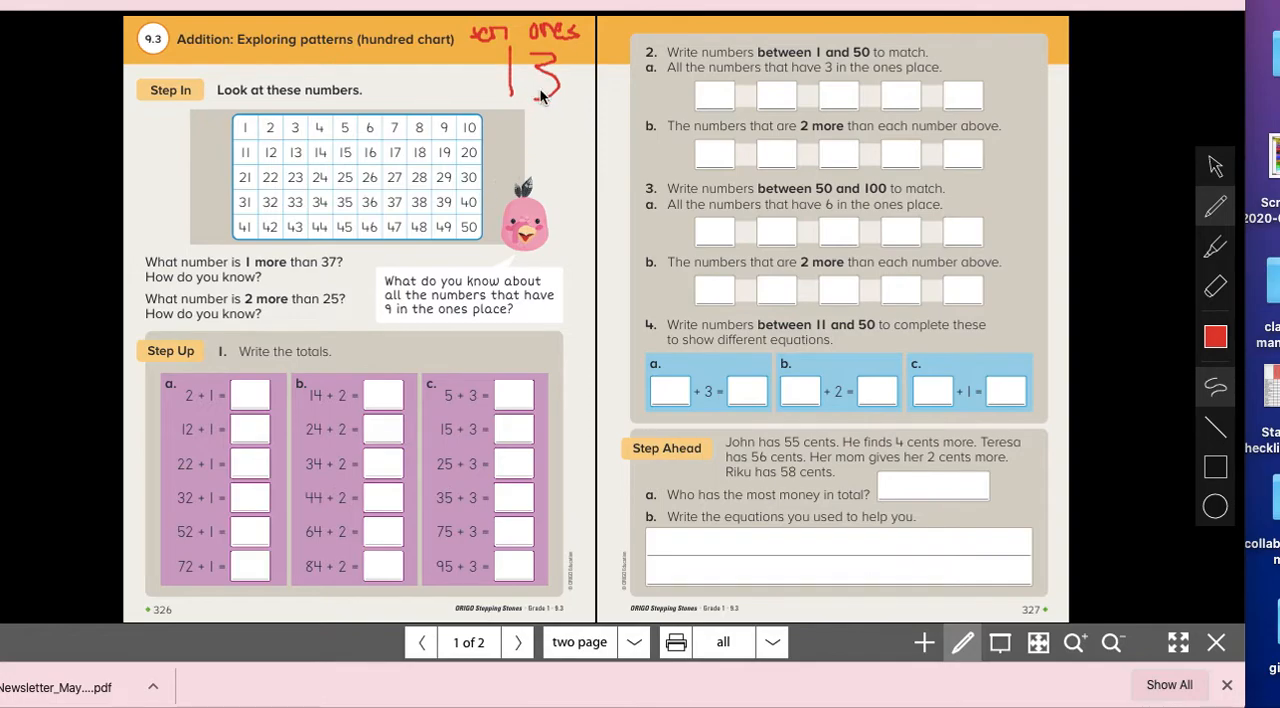
mouse_move(556, 98)
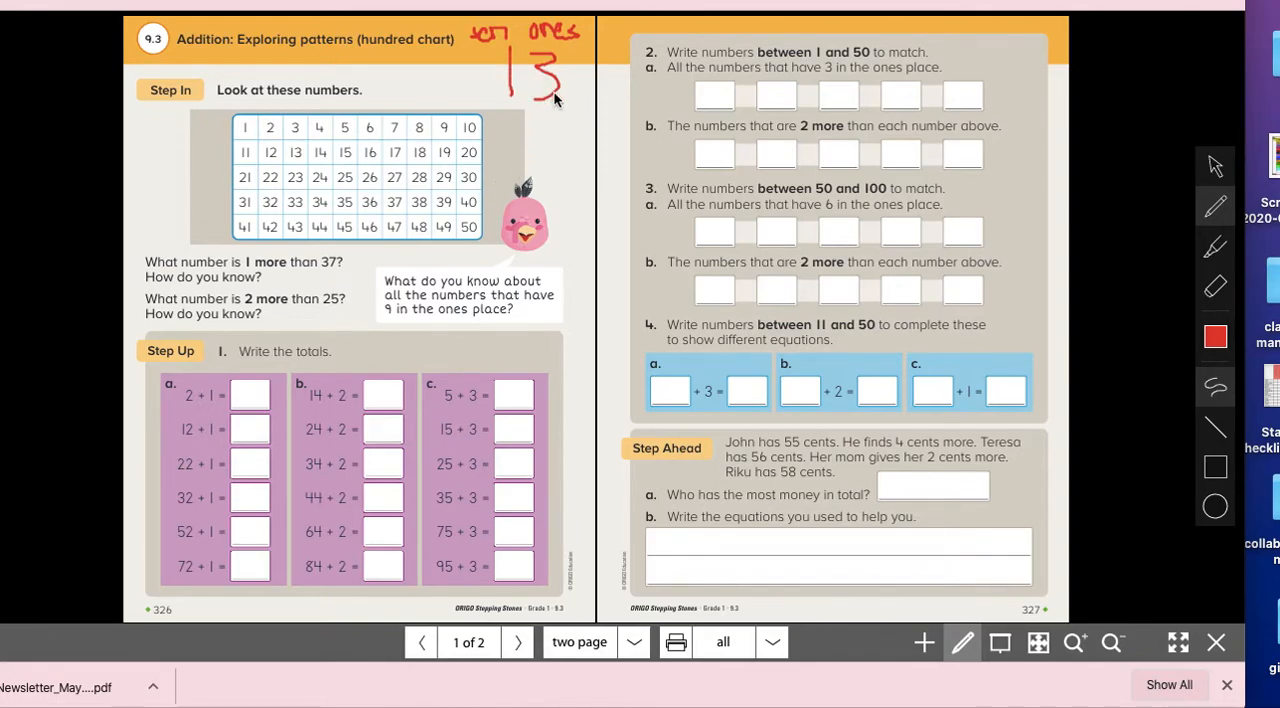
mouse_move(140, 138)
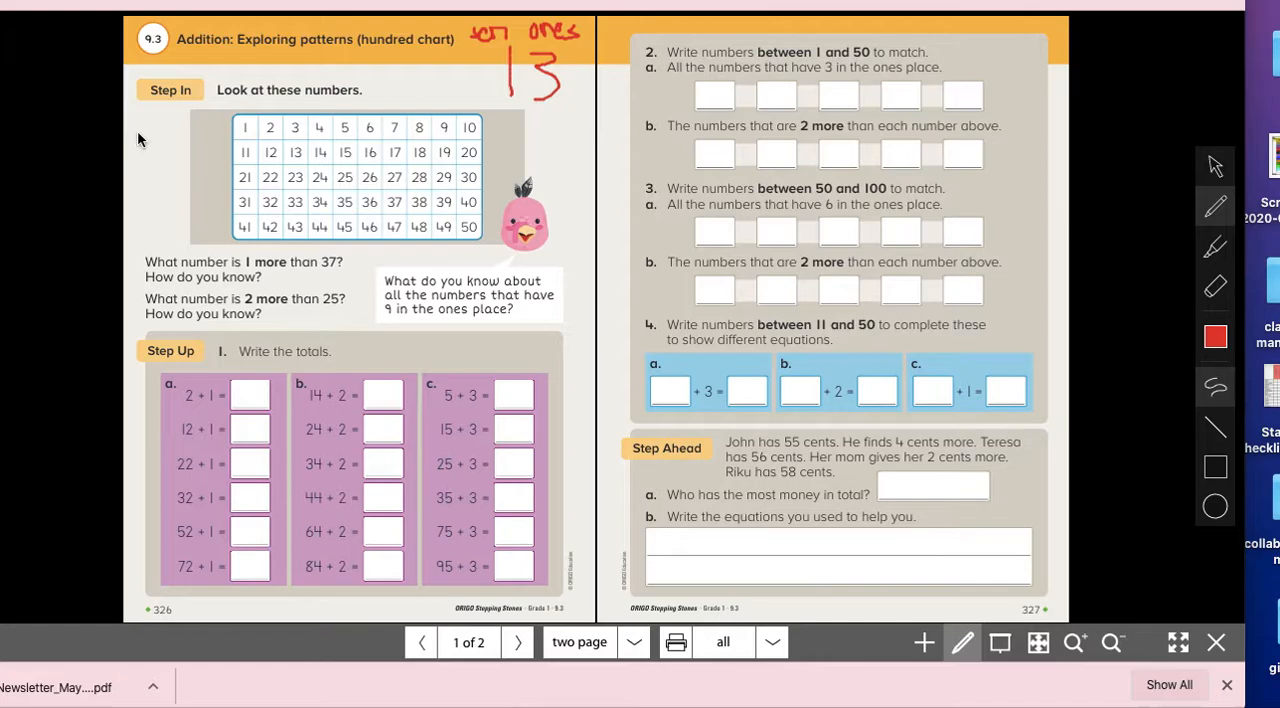
mouse_move(294, 152)
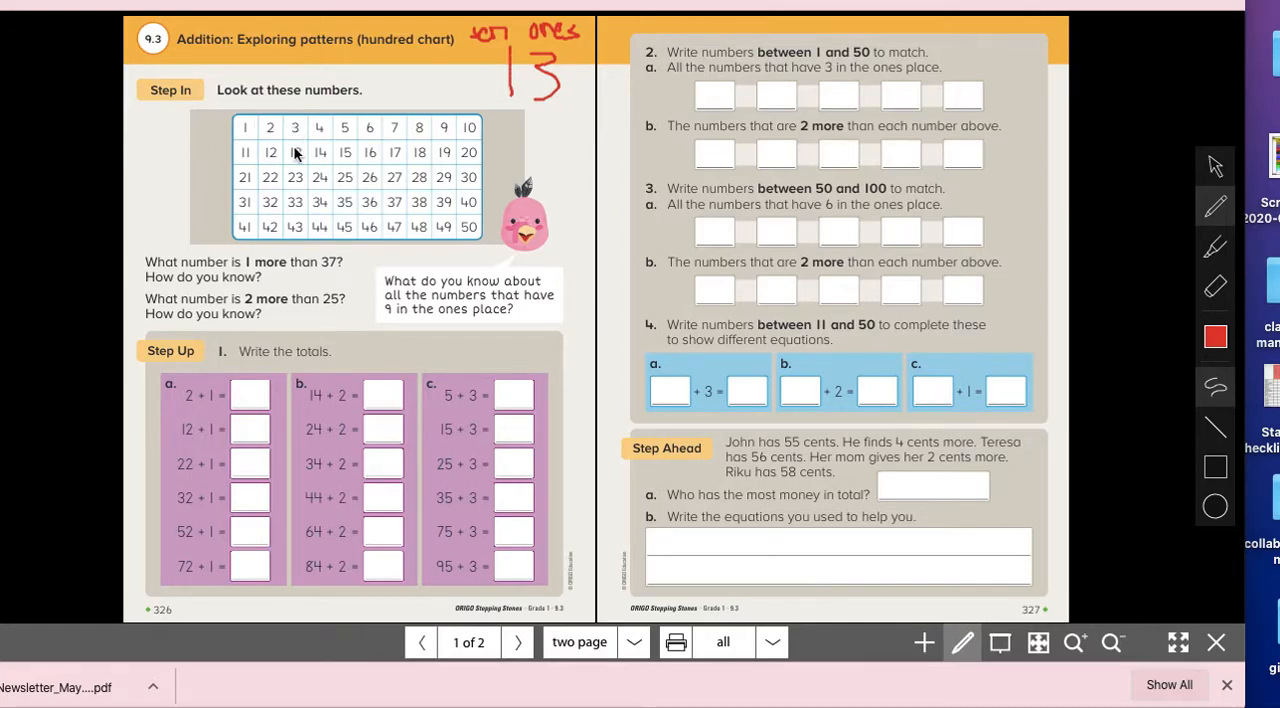
mouse_move(300, 244)
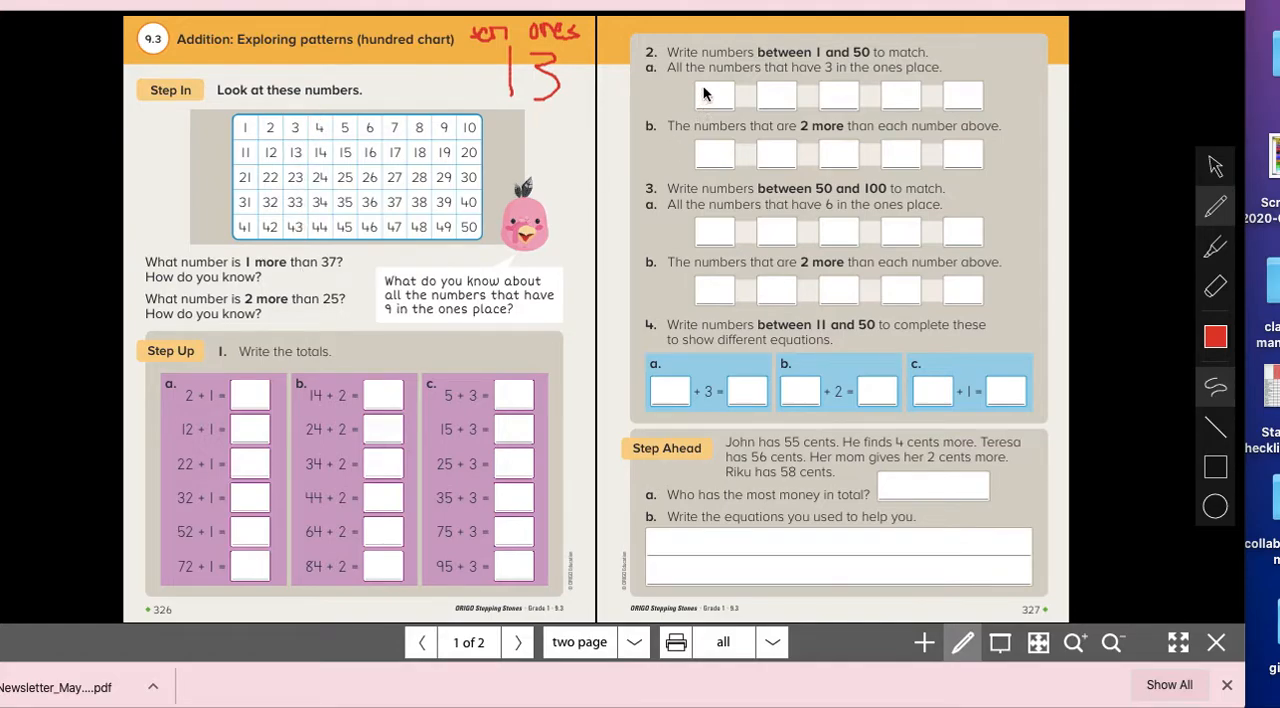
Handwrite 13, 23, 33, 43 and 3 in red across the question 2a boxes.
left_click(712, 96)
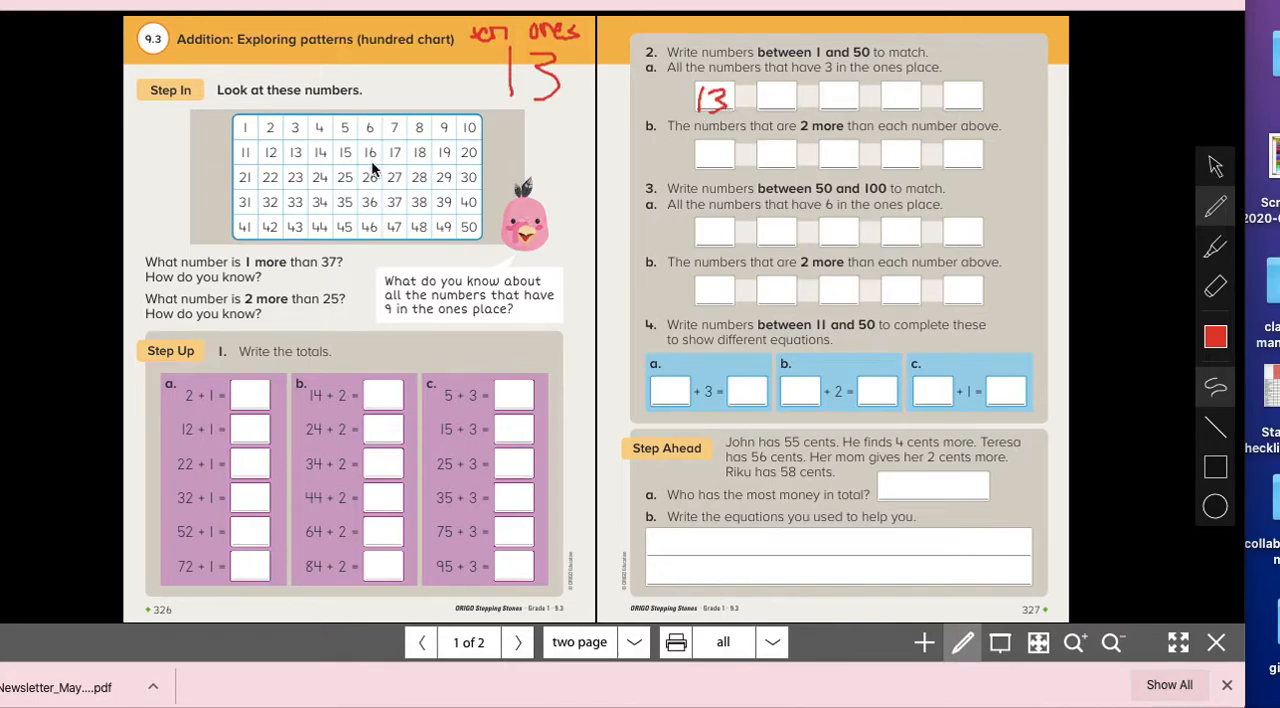
mouse_move(766, 96)
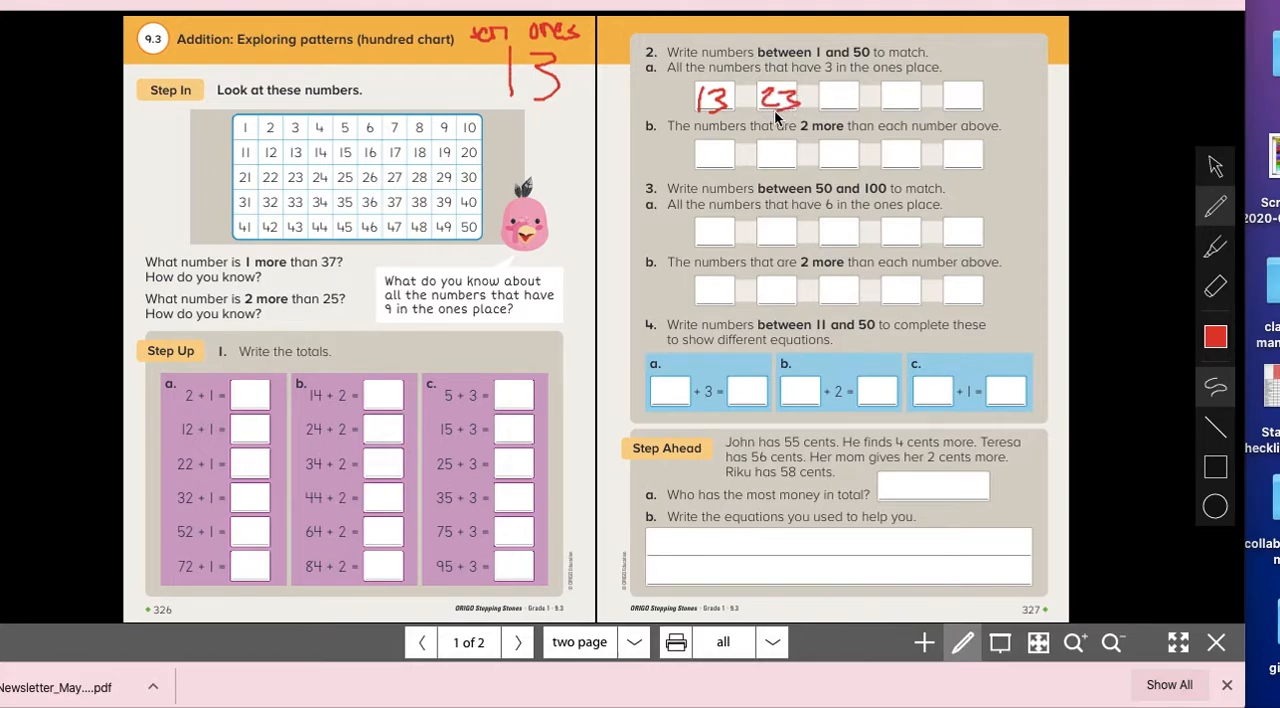
mouse_move(828, 88)
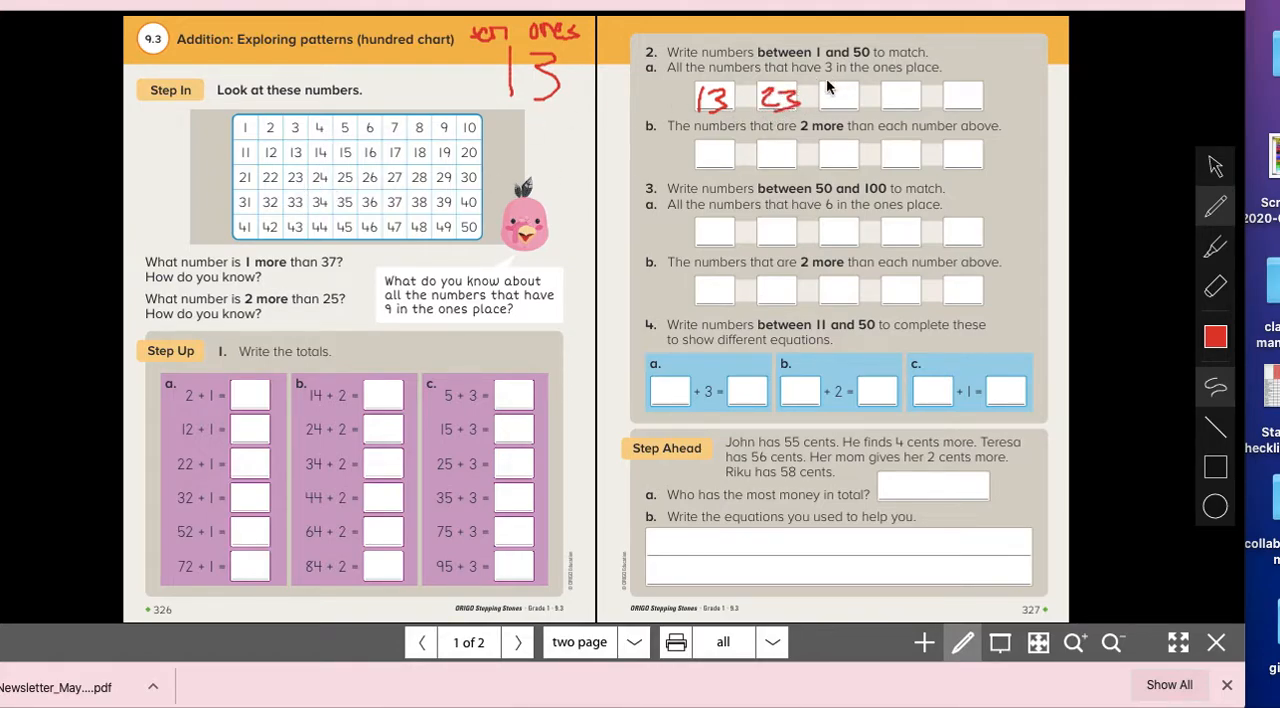
type("3")
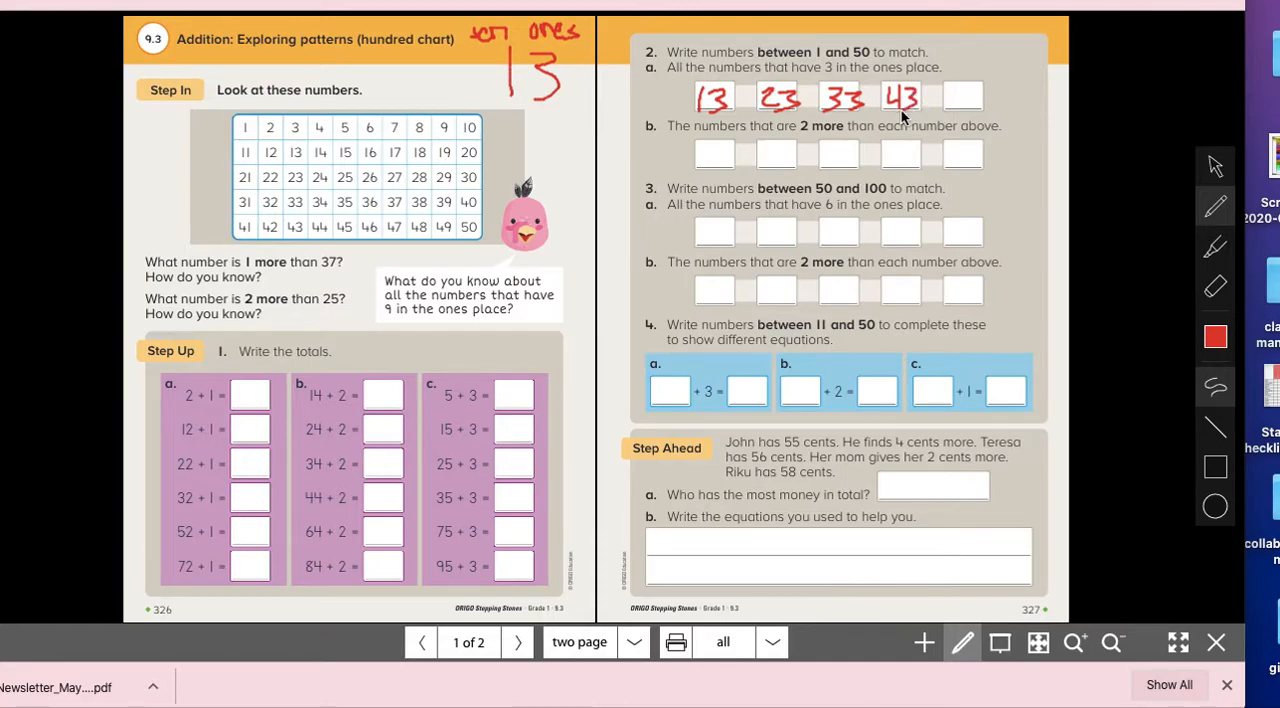
mouse_move(296, 130)
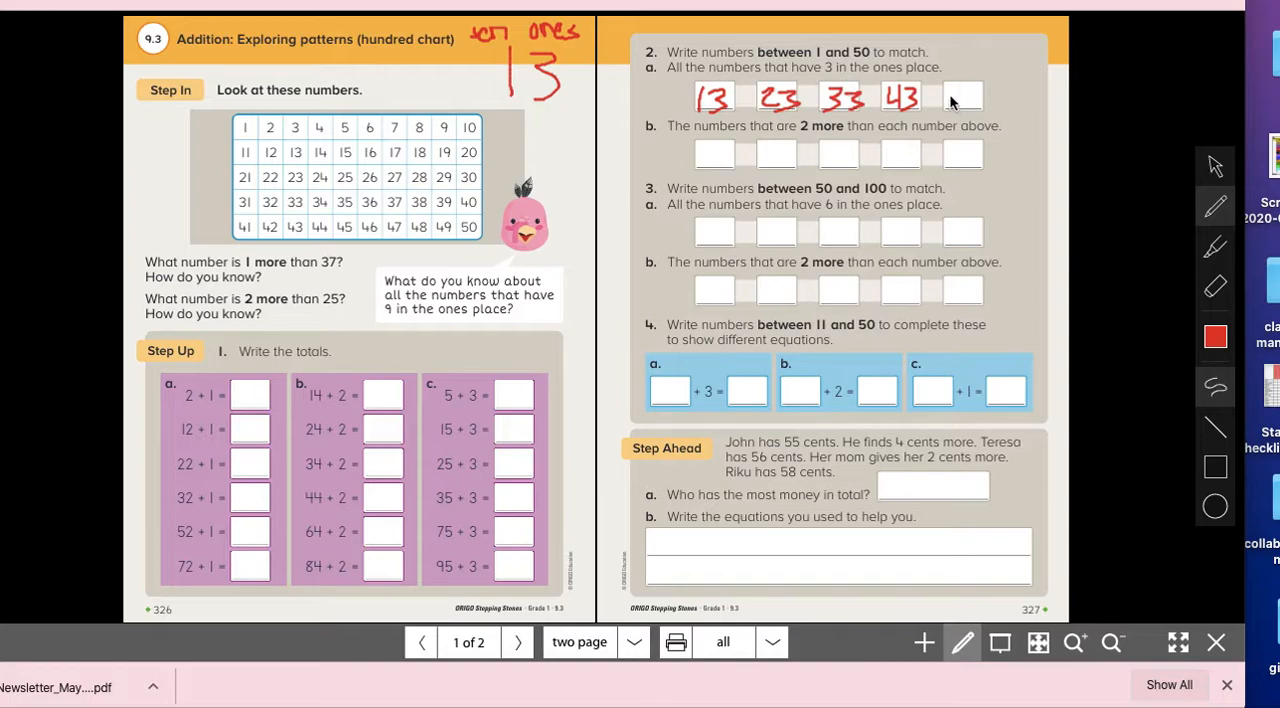
type("3")
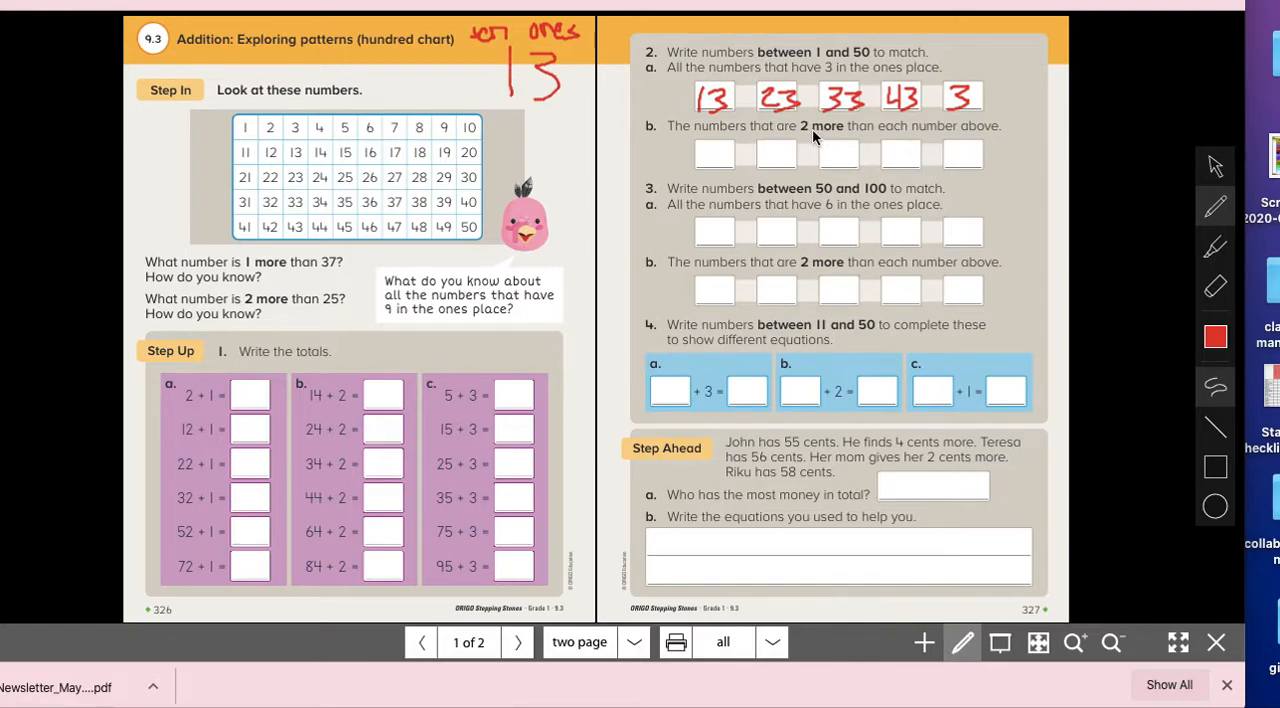
mouse_move(964, 132)
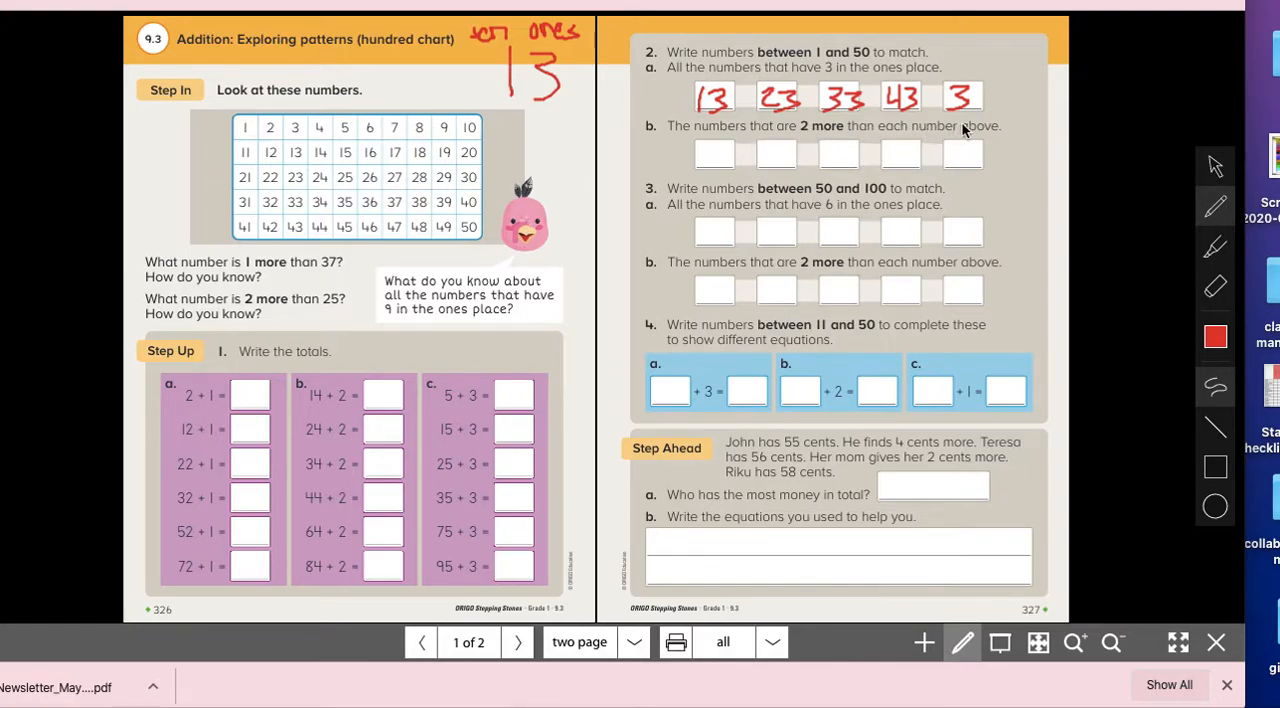
mouse_move(804, 132)
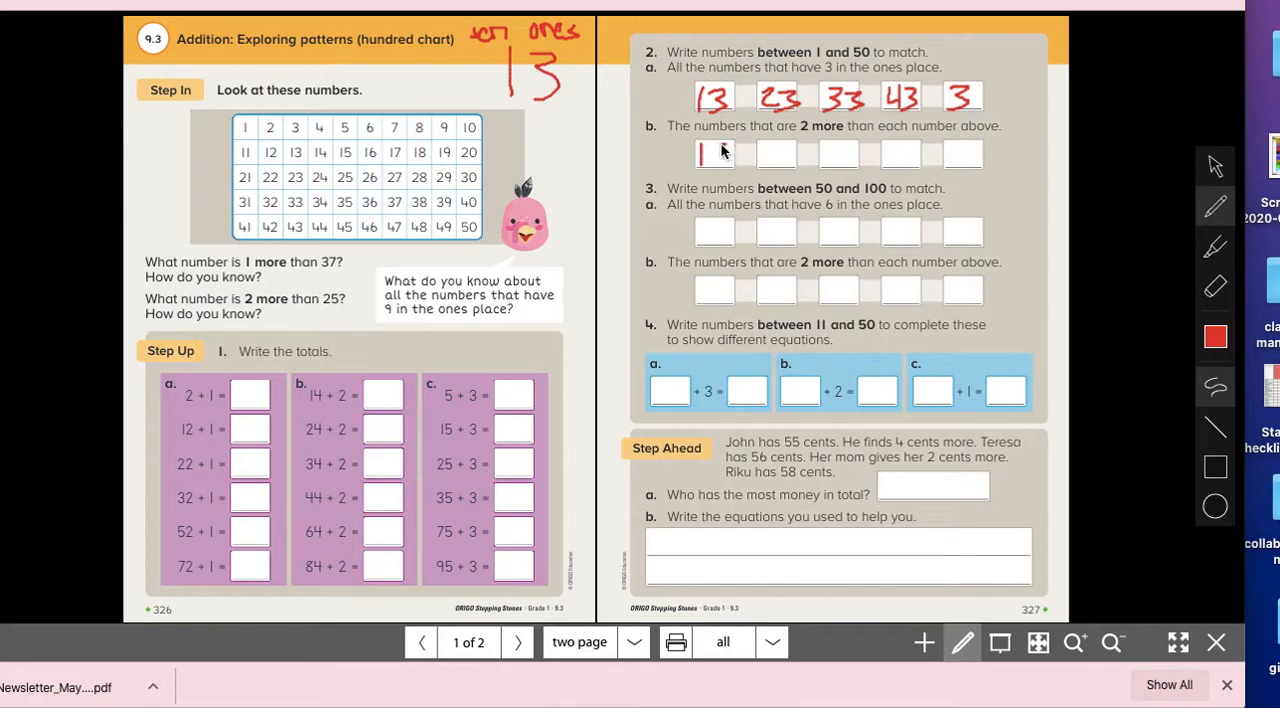
Handwrite 15 in red in the first box of question 2b.
type("15")
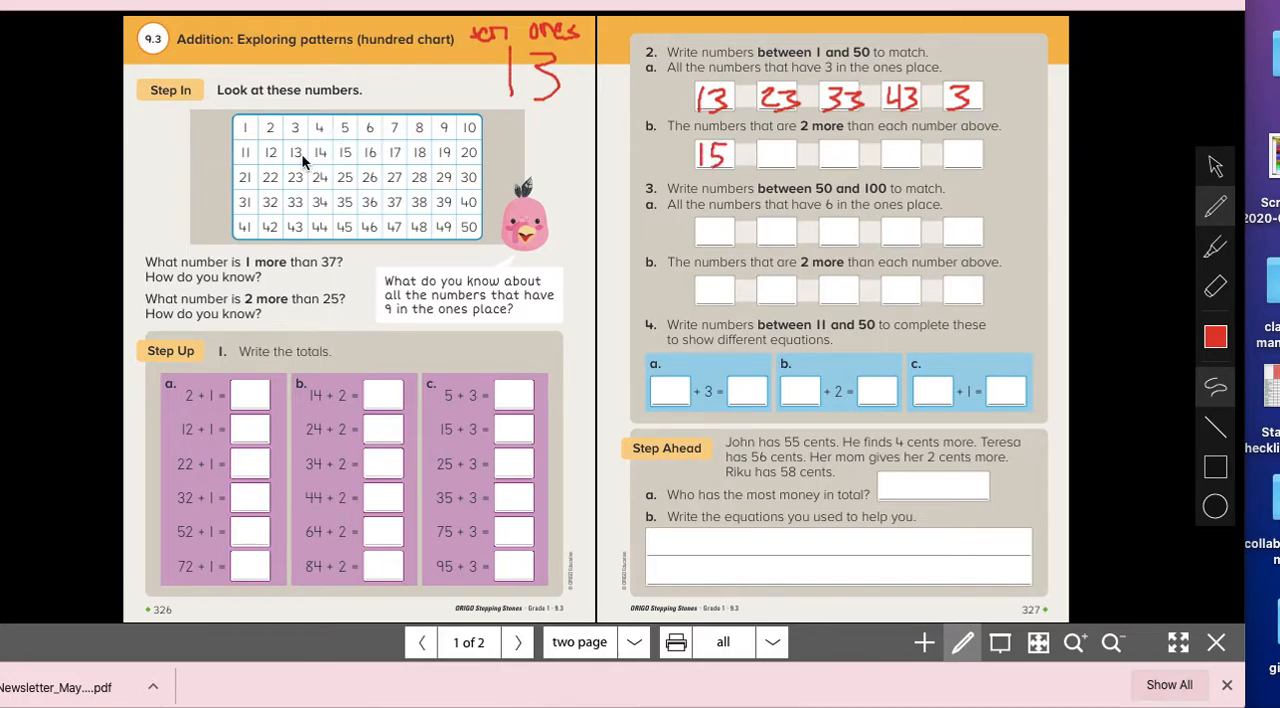
mouse_move(348, 156)
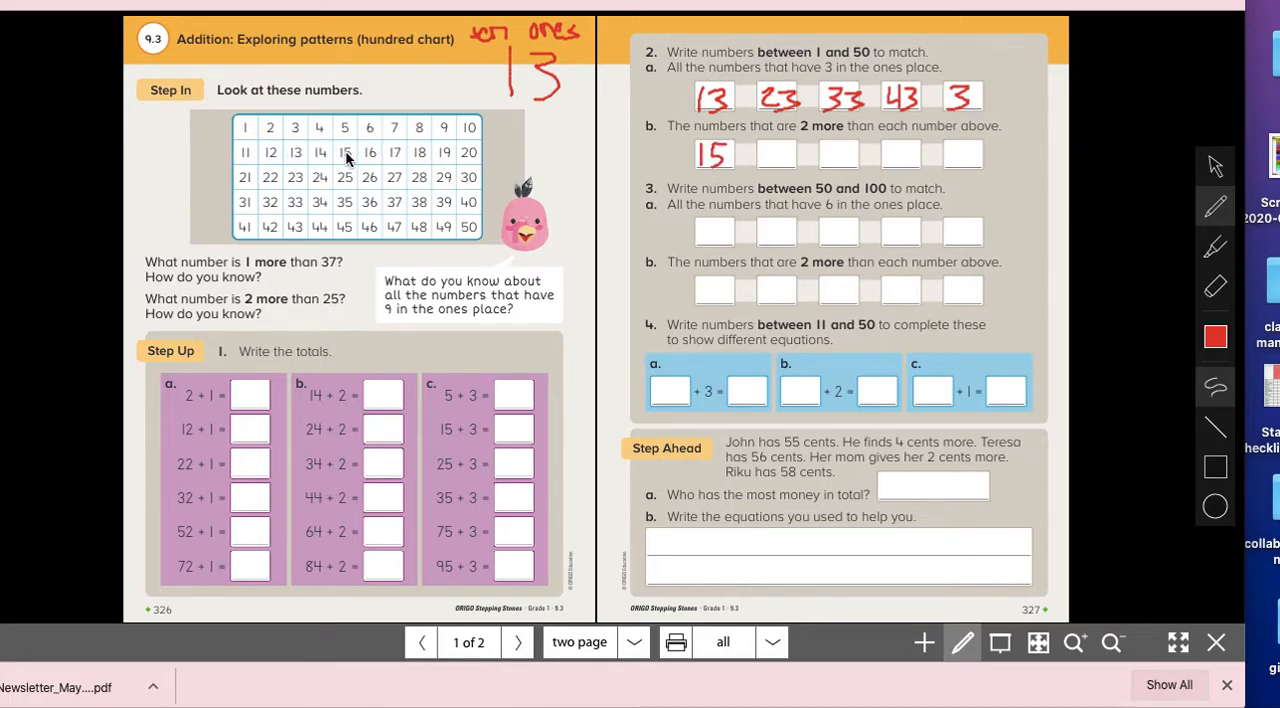
mouse_move(296, 184)
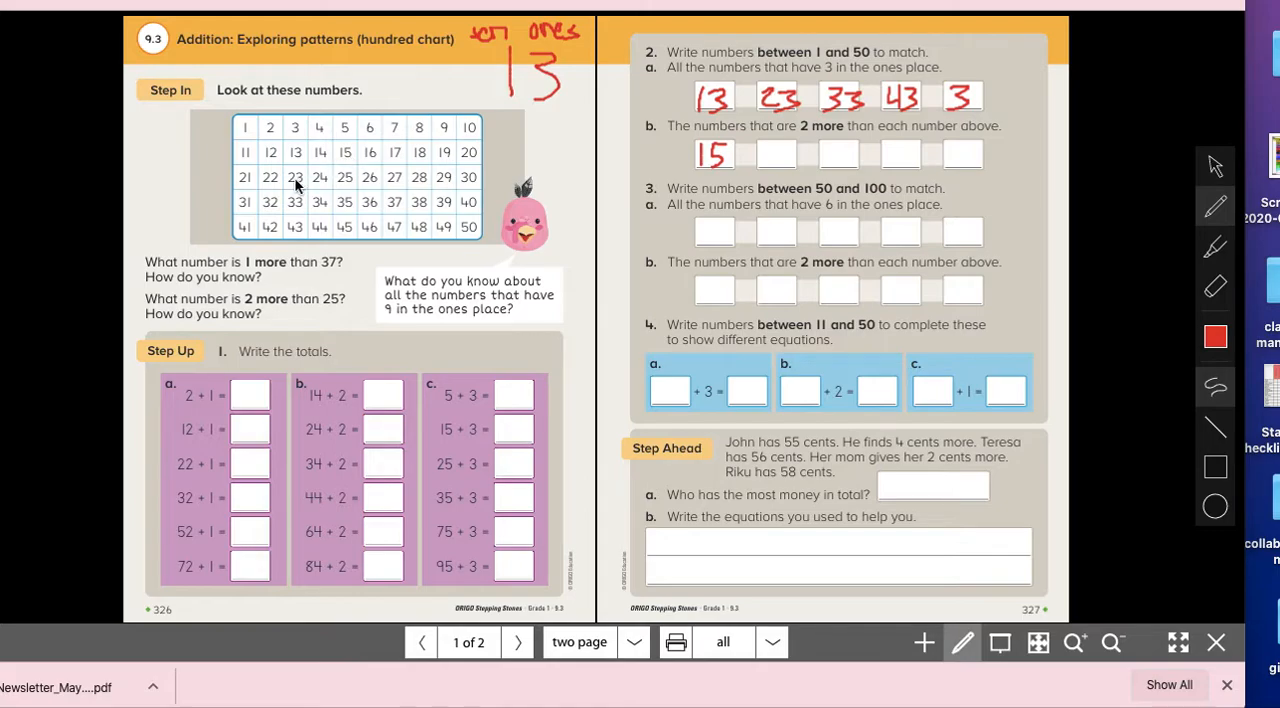
mouse_move(772, 146)
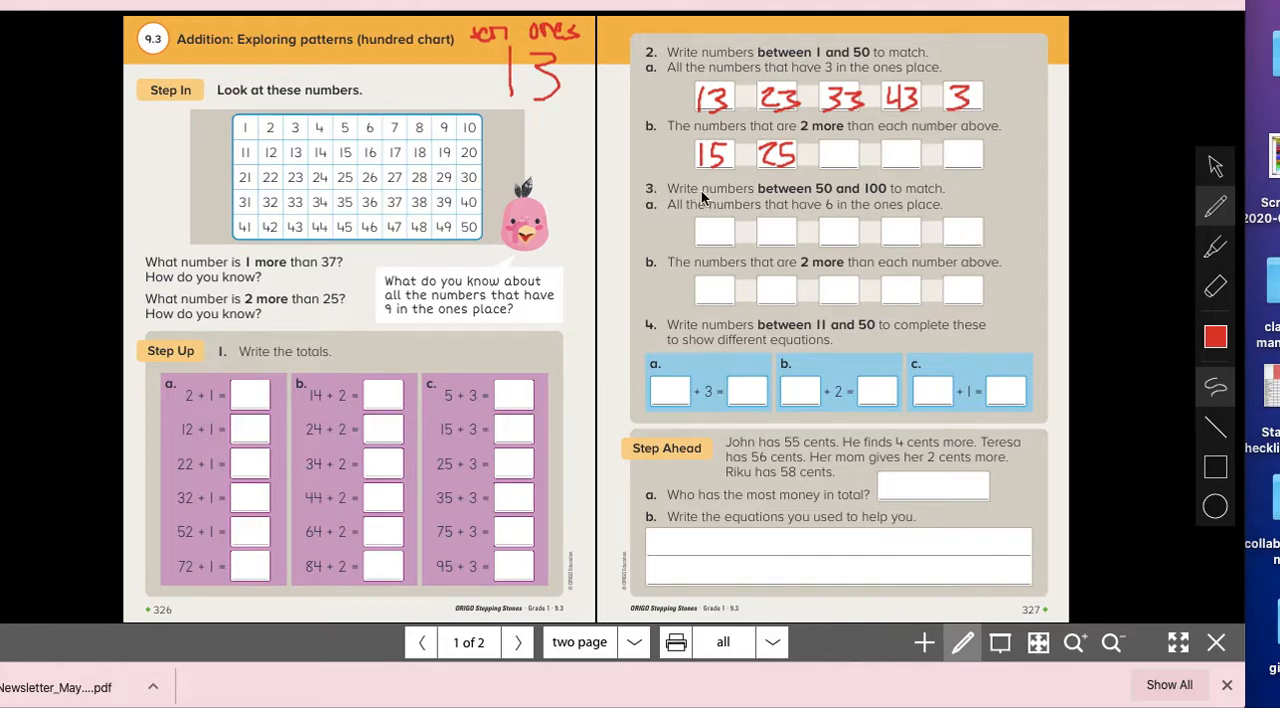
mouse_move(828, 196)
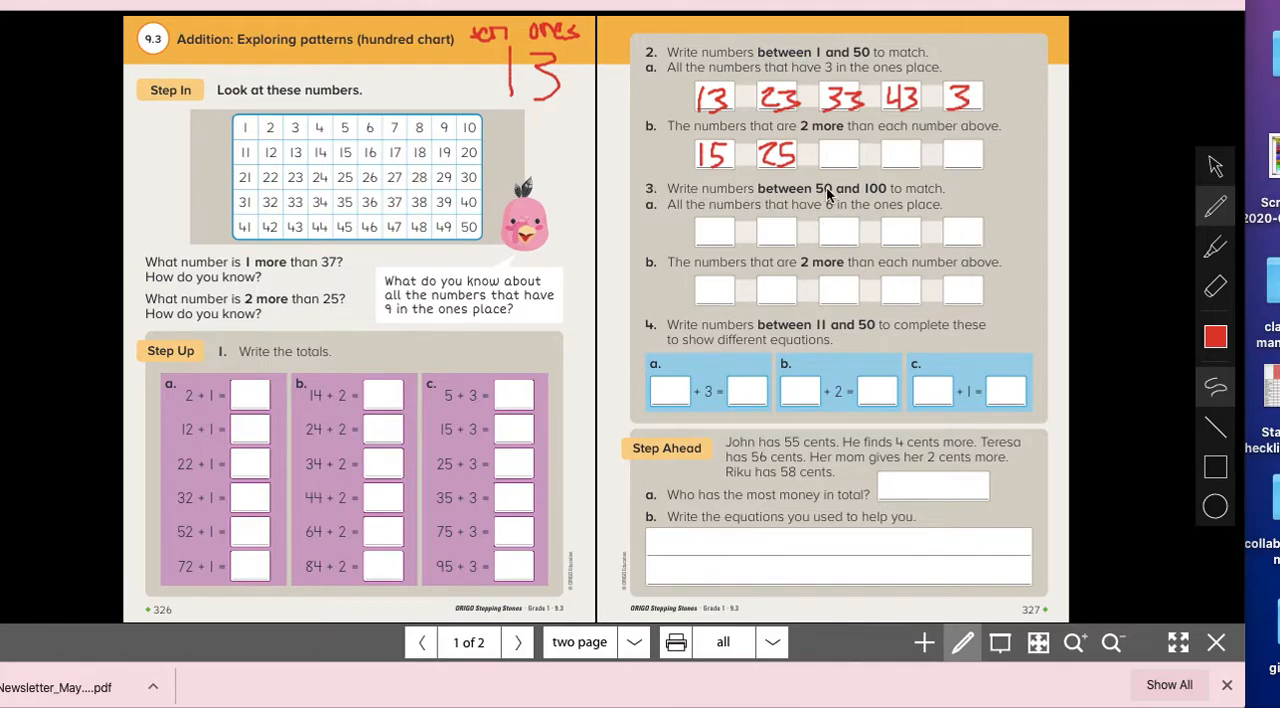
mouse_move(412, 264)
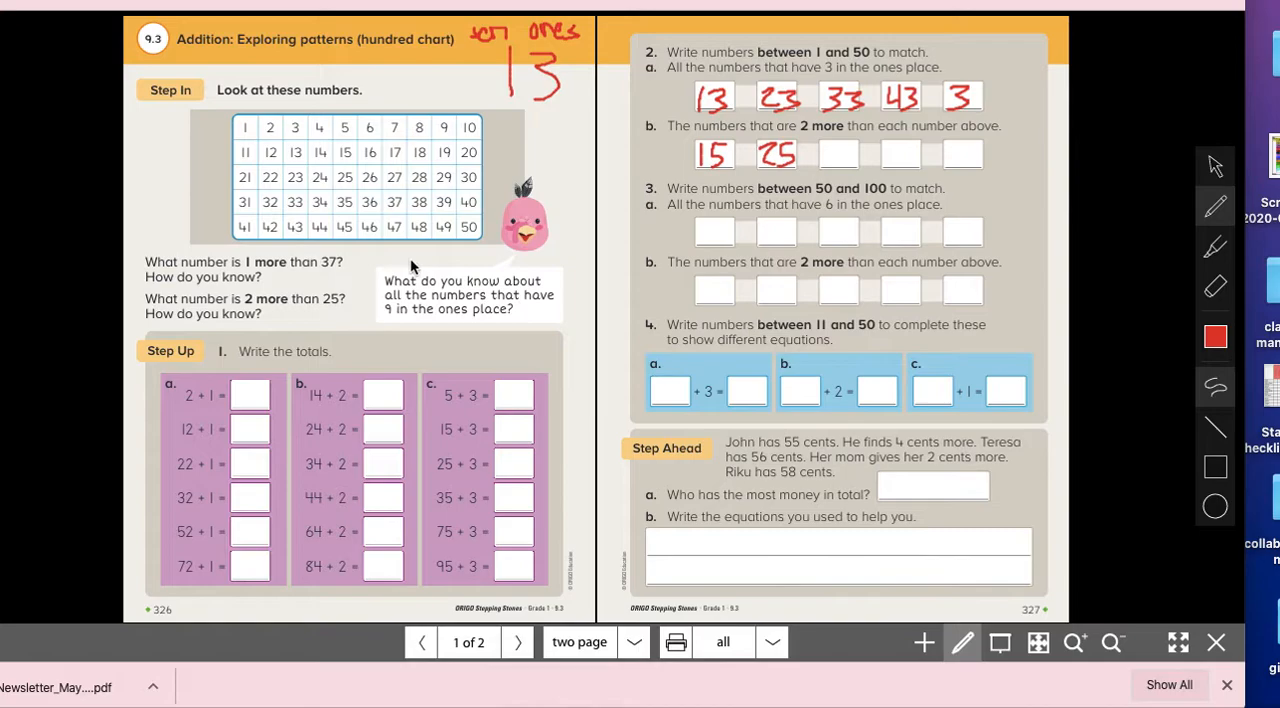
mouse_move(512, 276)
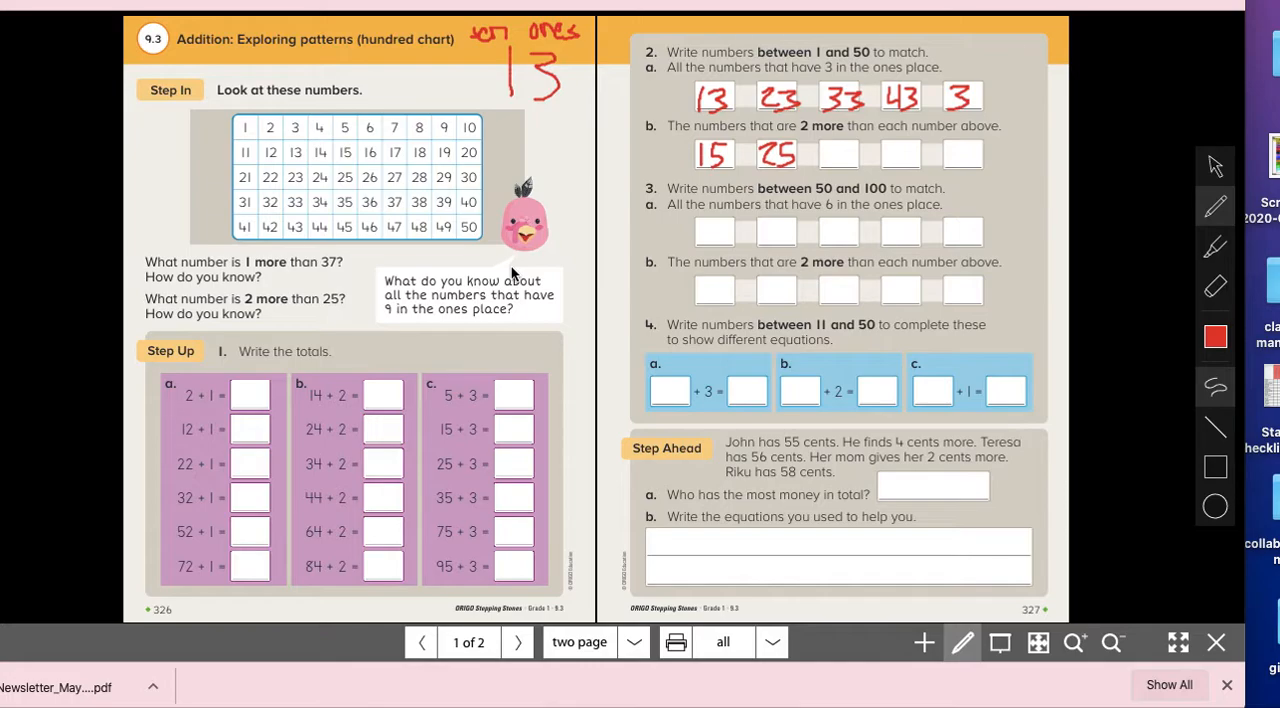
mouse_move(788, 218)
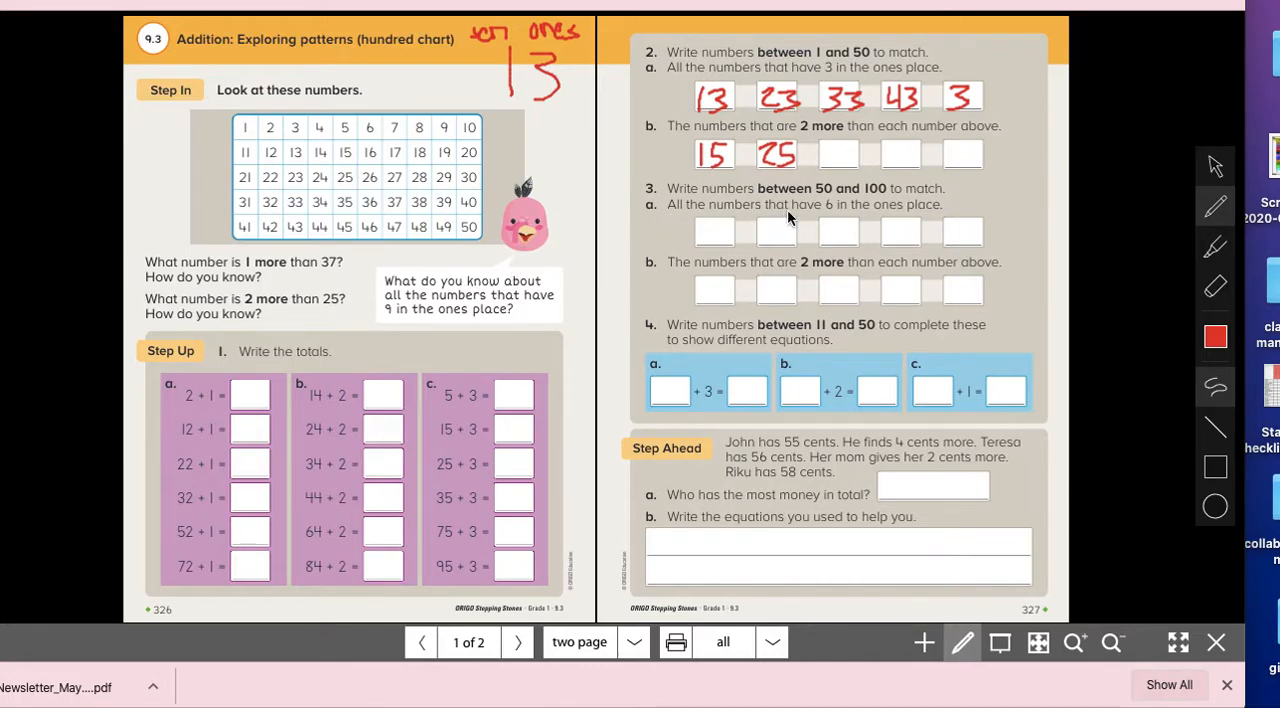
mouse_move(376, 152)
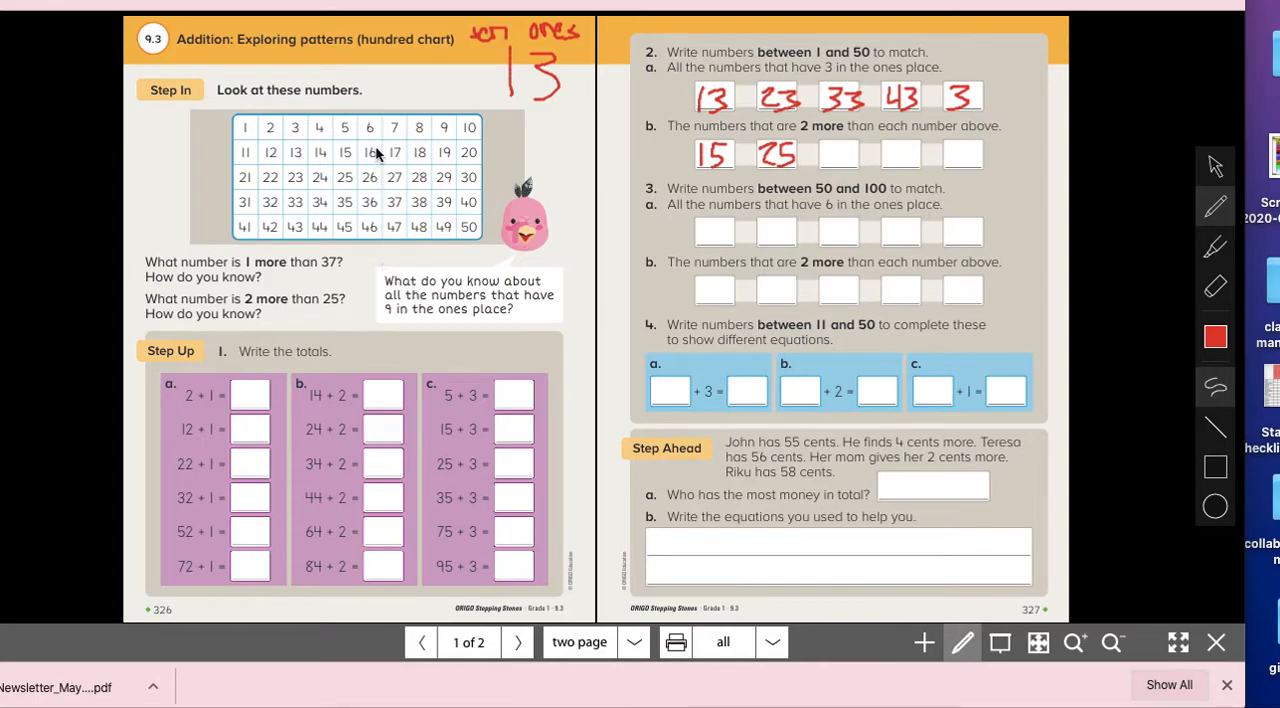
mouse_move(378, 132)
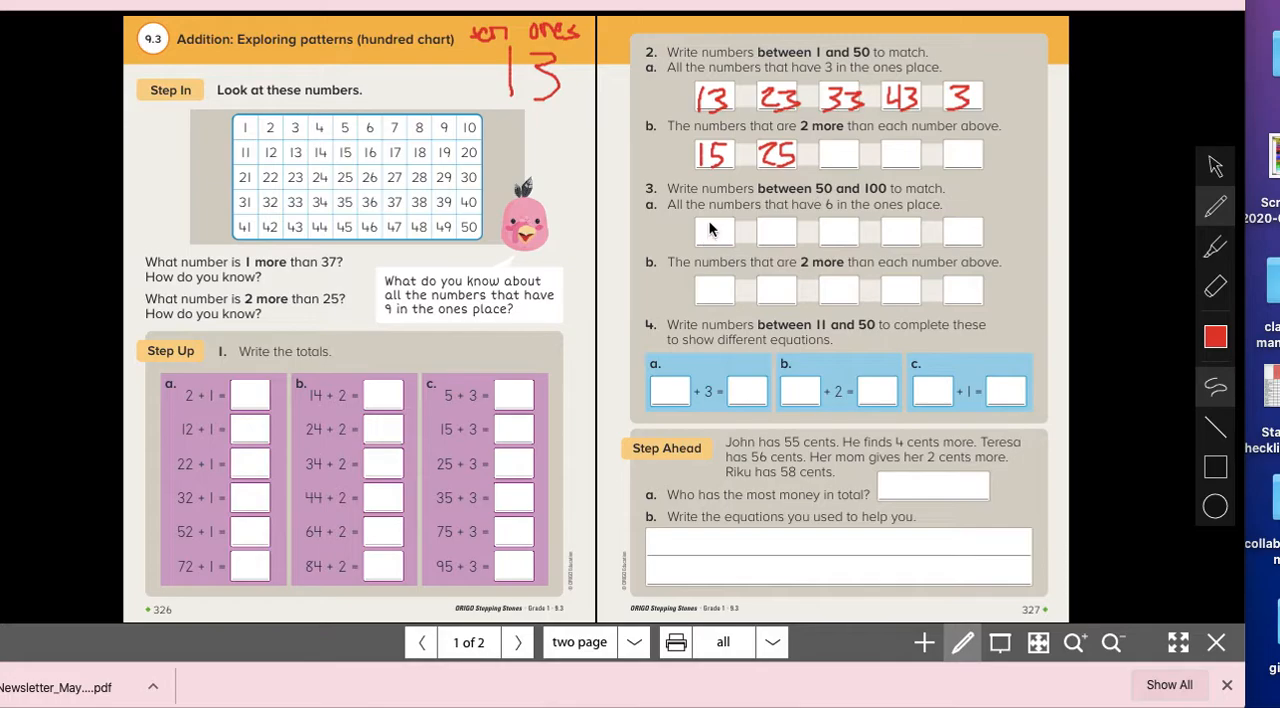
Handwrite 56, 66, 76, 86 and 96 in red across the question 3a boxes.
type("5")
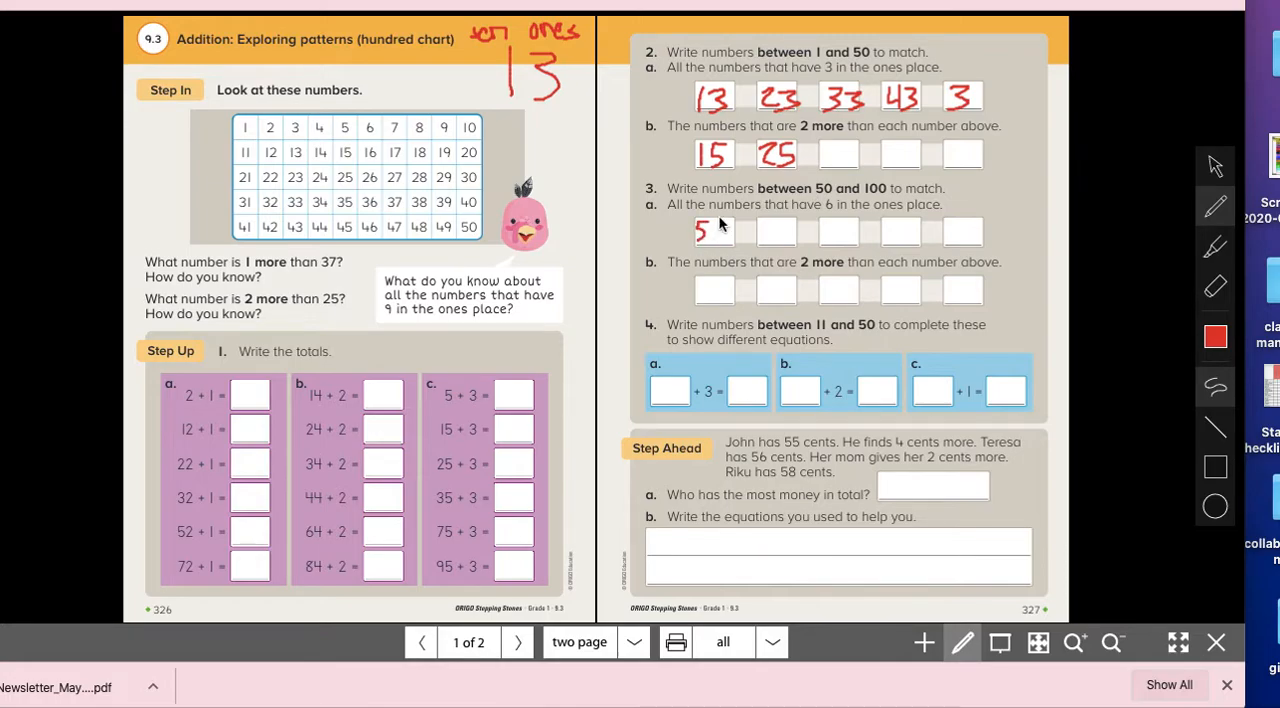
type("6")
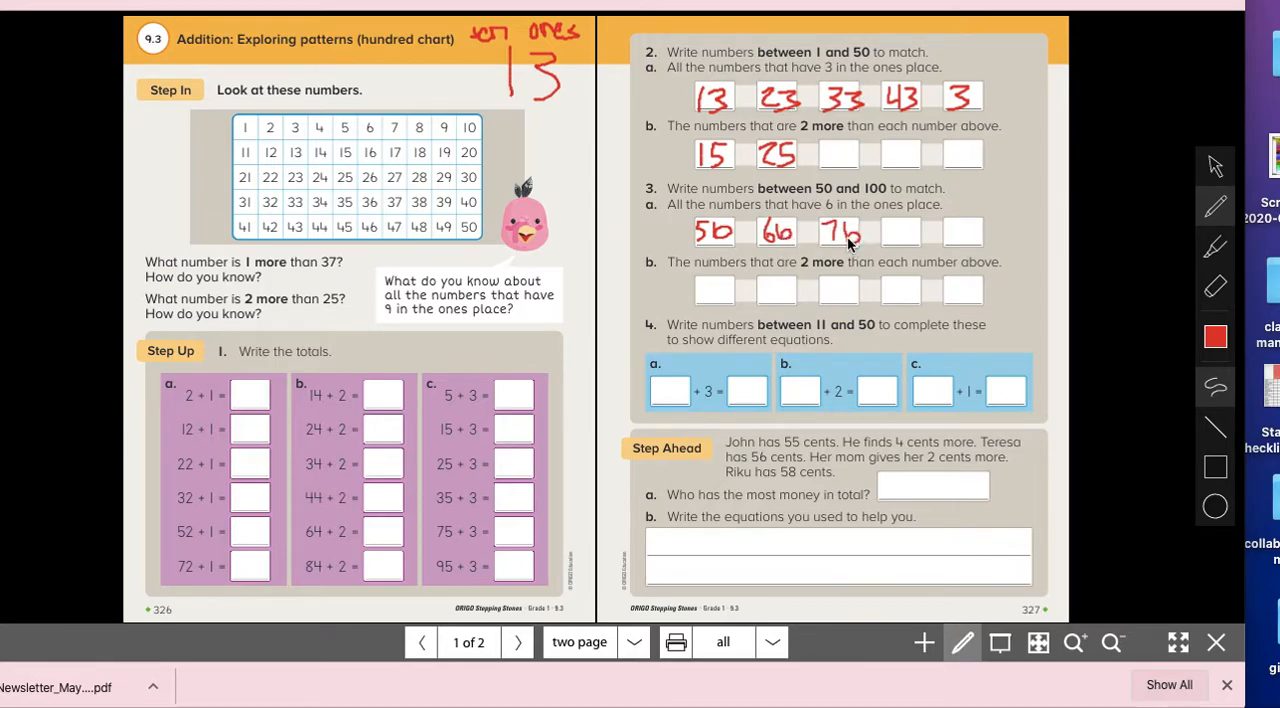
type("86 5")
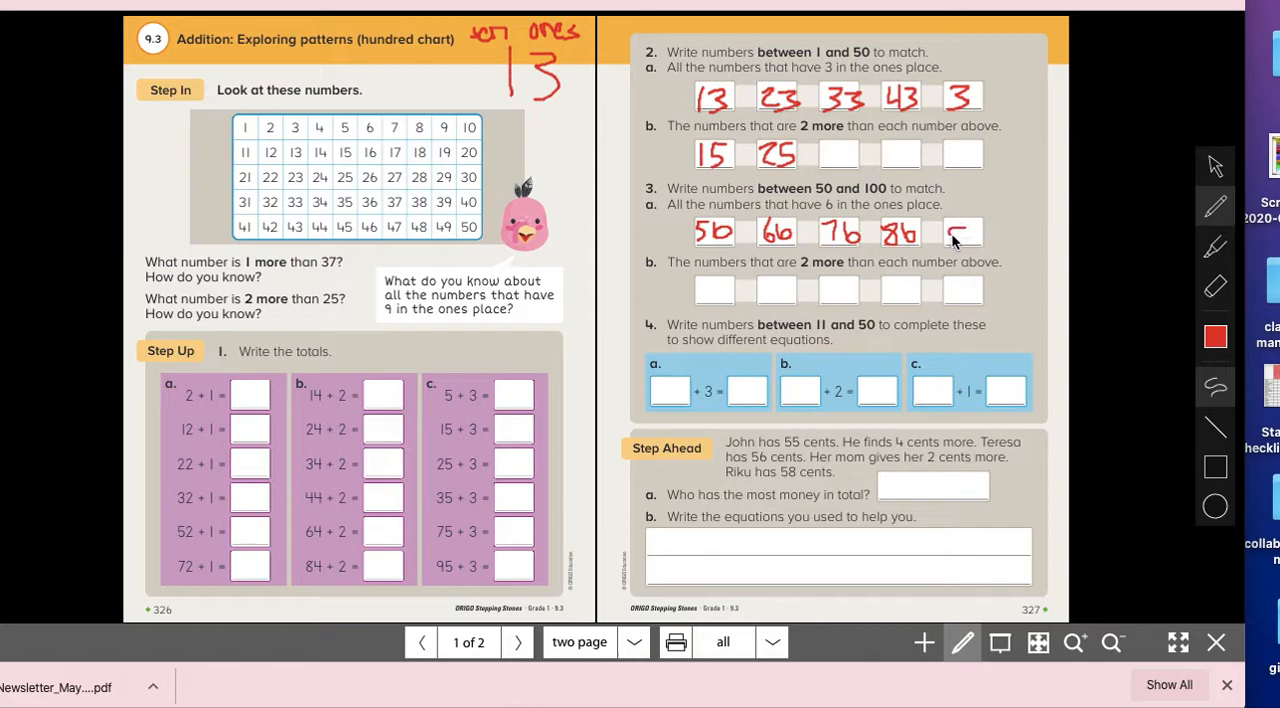
left_click_drag(956, 230, 970, 244)
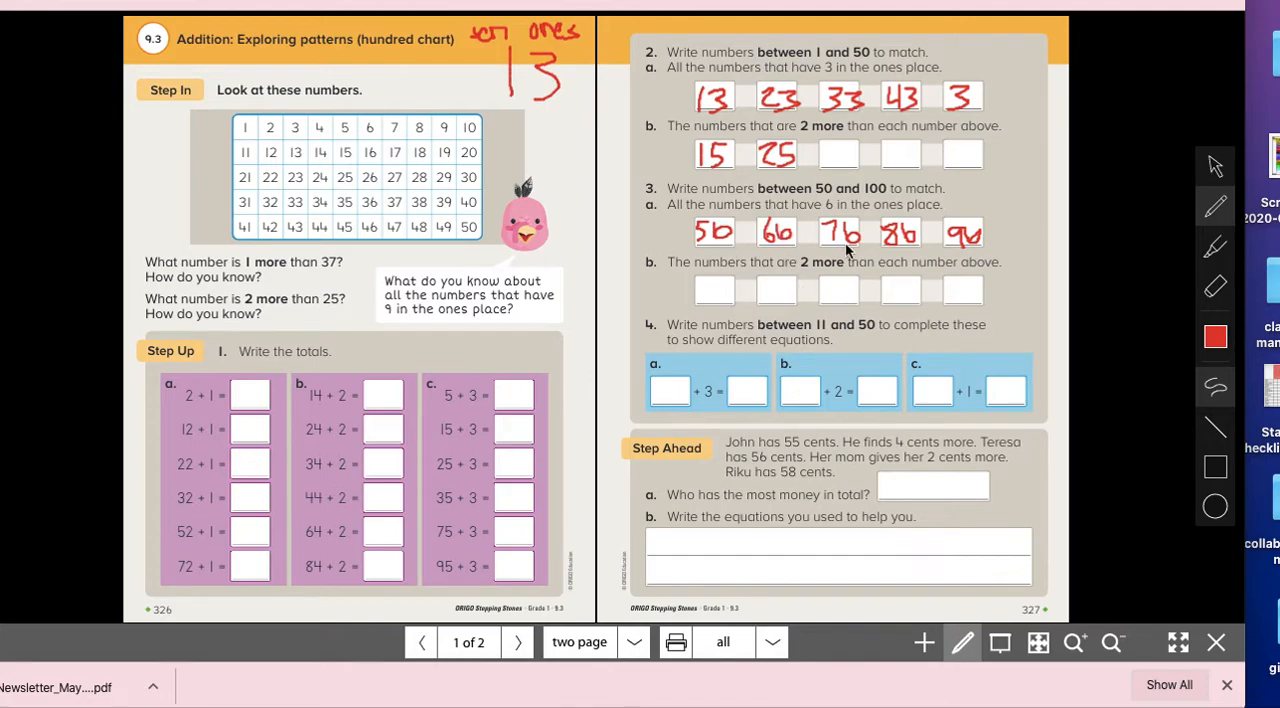
mouse_move(984, 312)
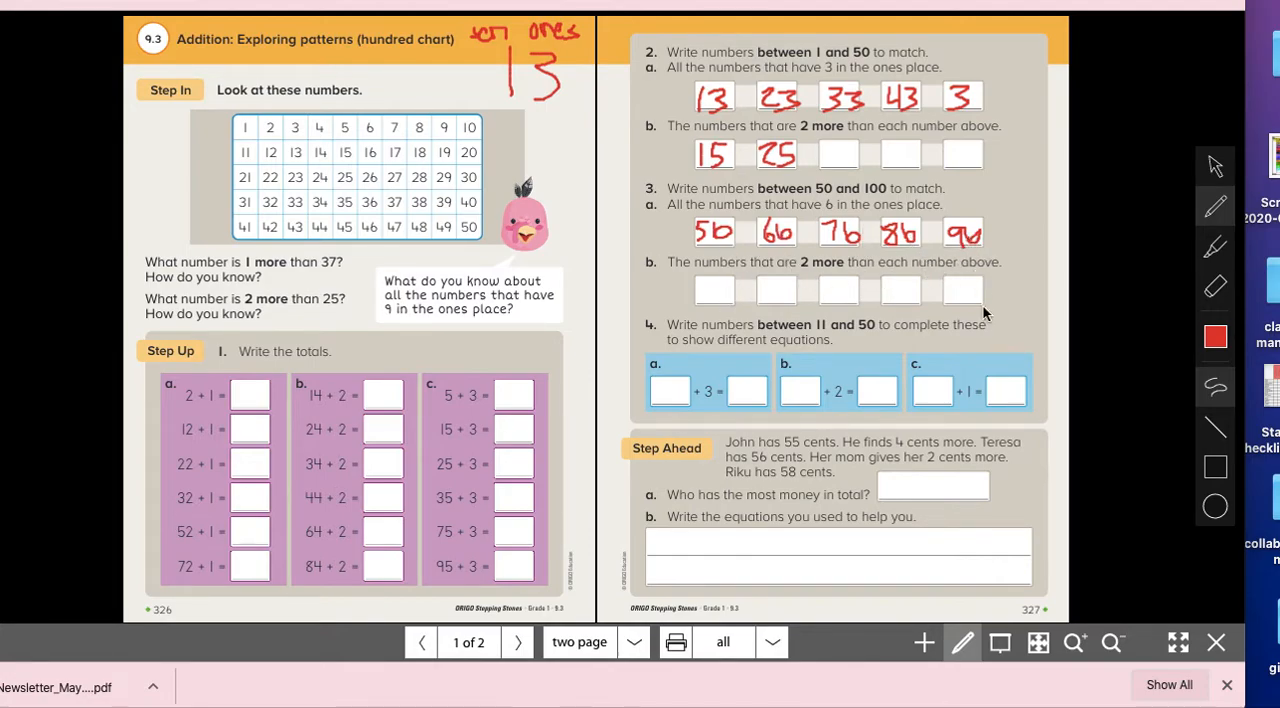
mouse_move(962, 292)
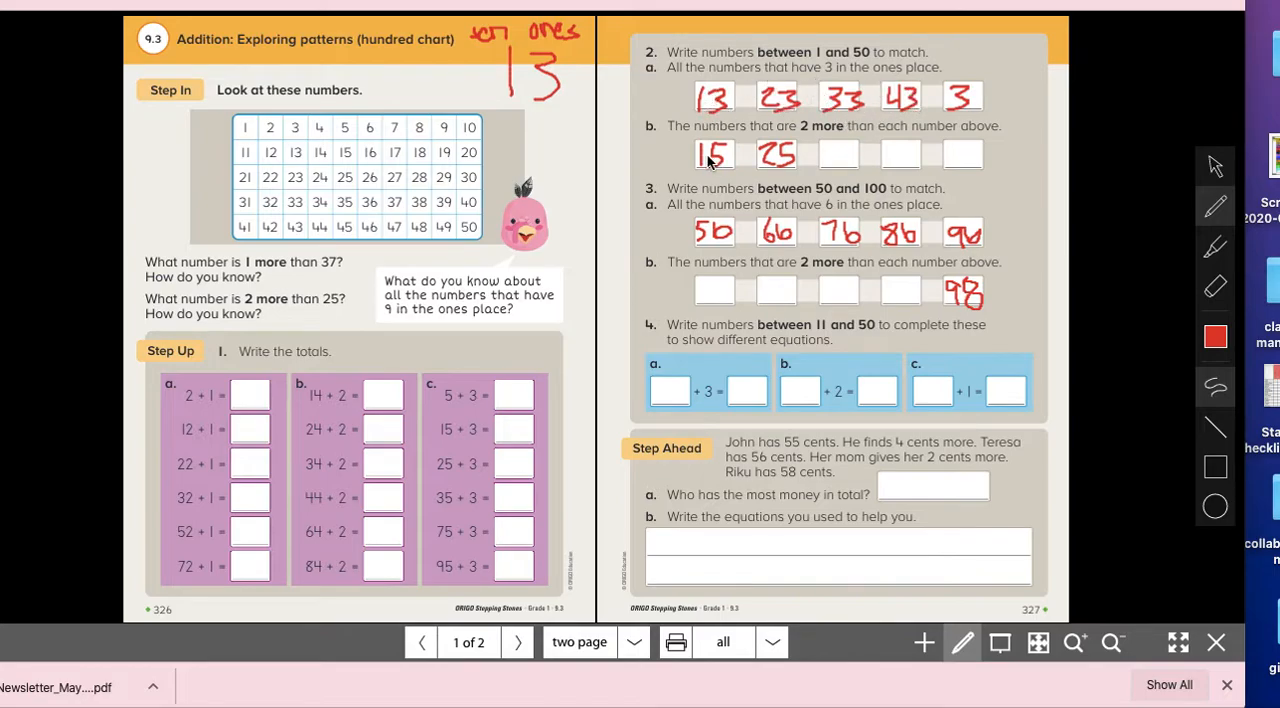
mouse_move(844, 150)
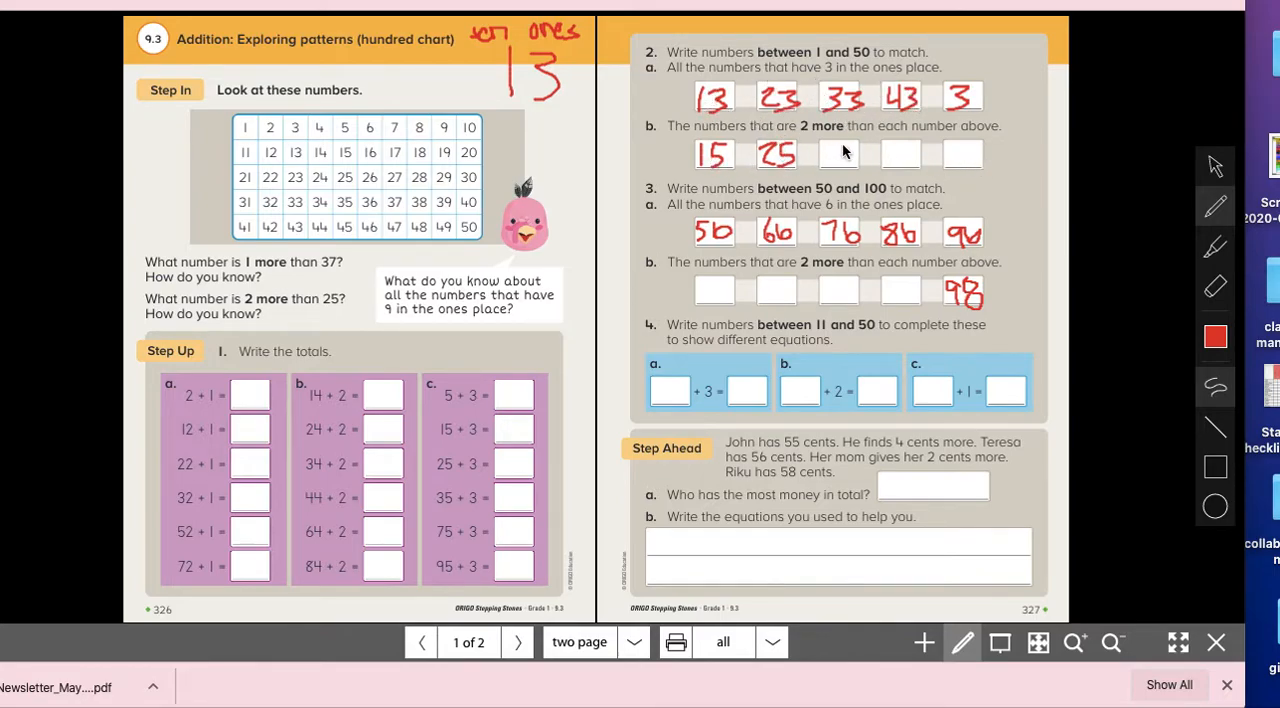
mouse_move(798, 178)
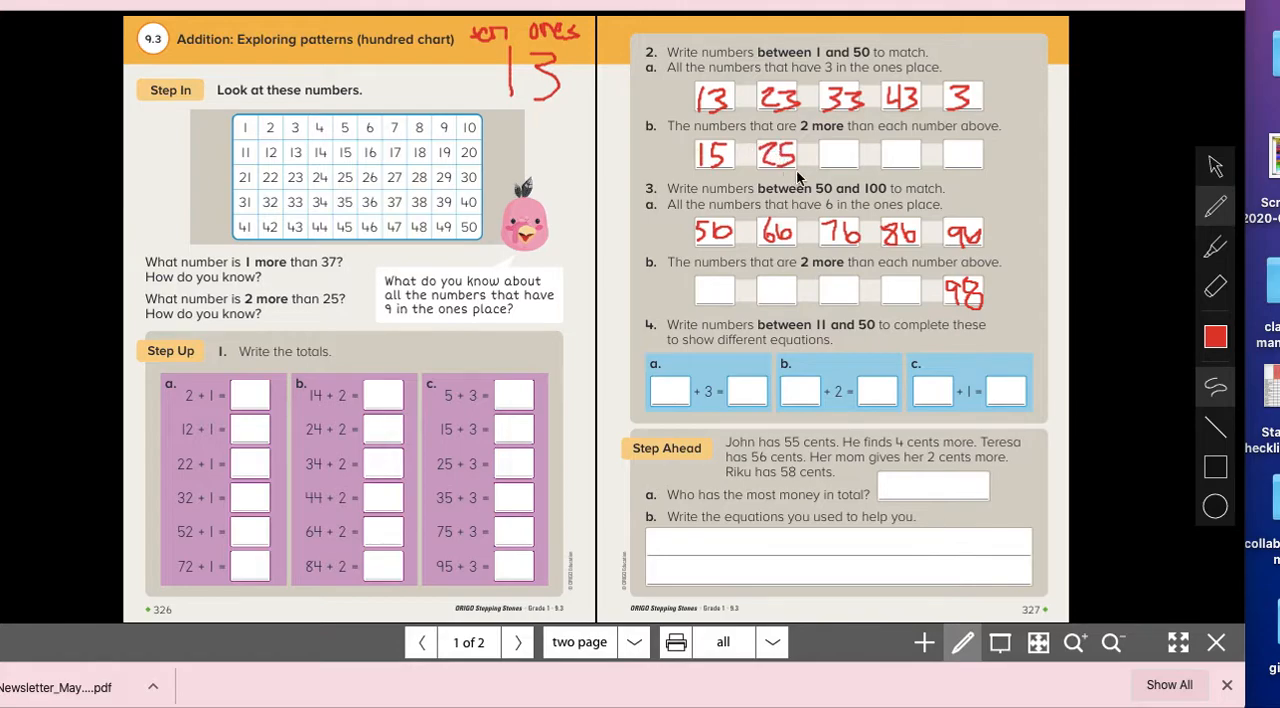
mouse_move(680, 250)
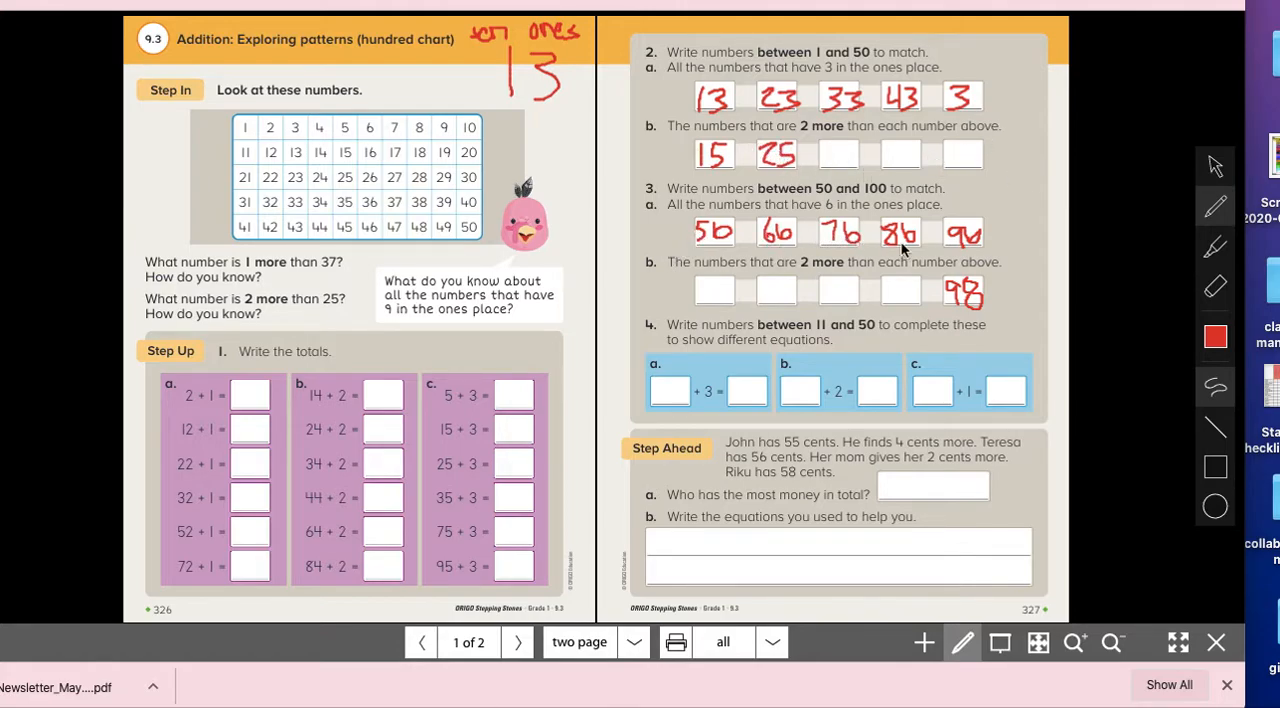
mouse_move(1044, 236)
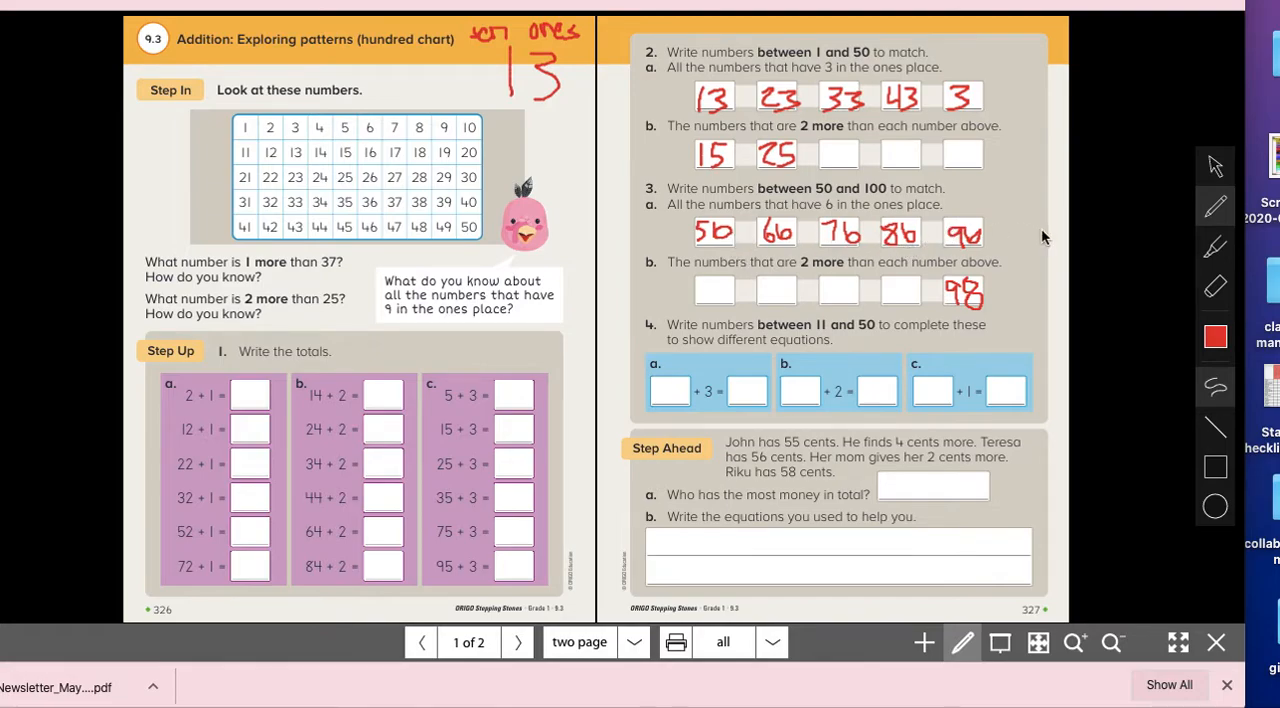
mouse_move(256, 52)
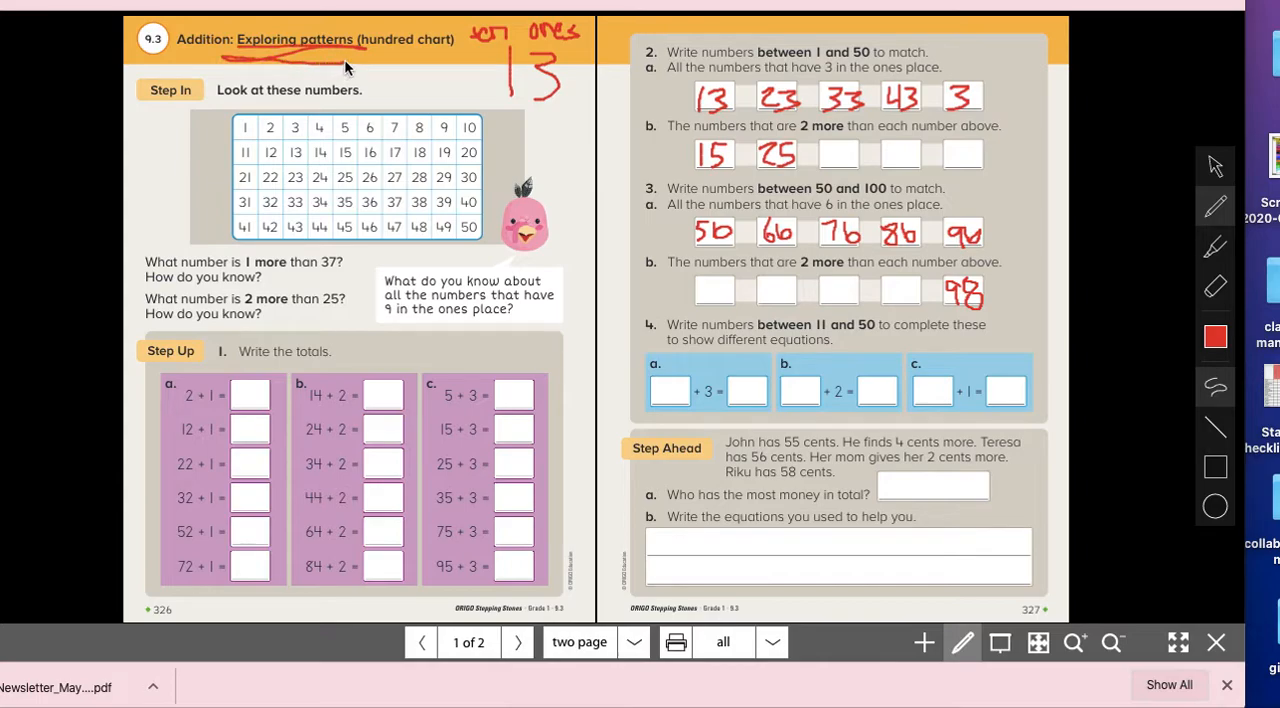
mouse_move(812, 206)
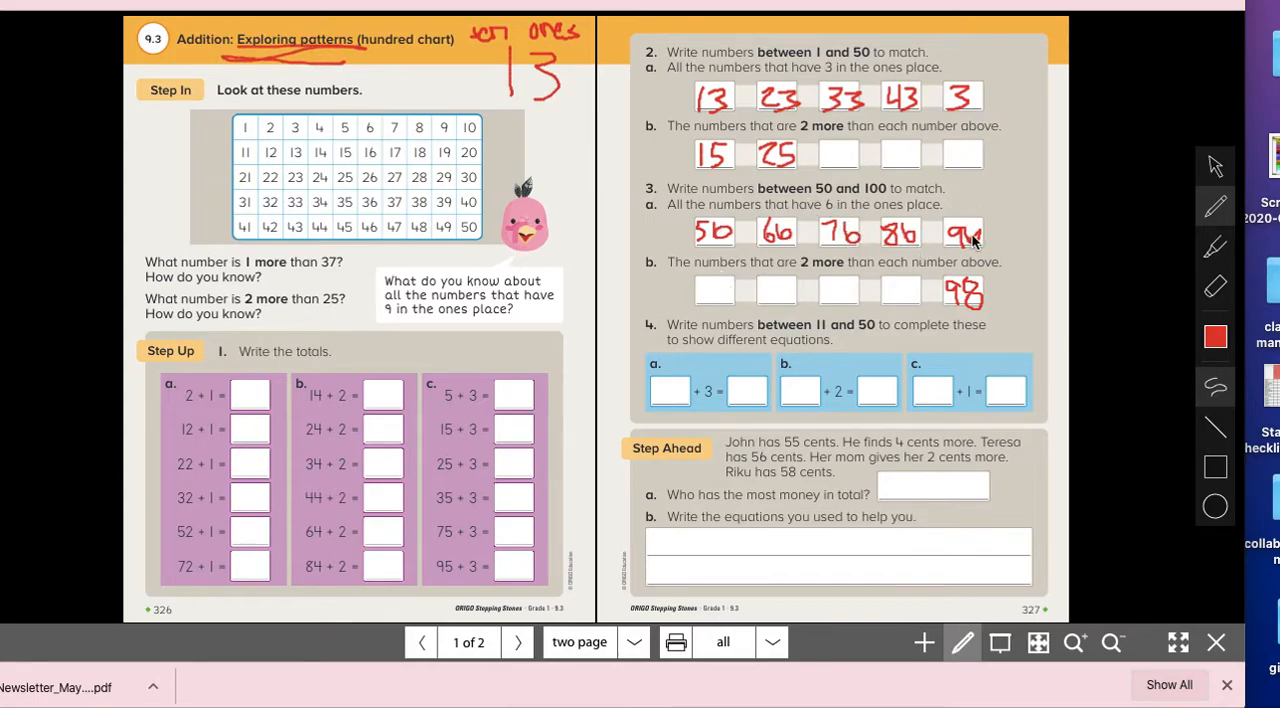
mouse_move(922, 308)
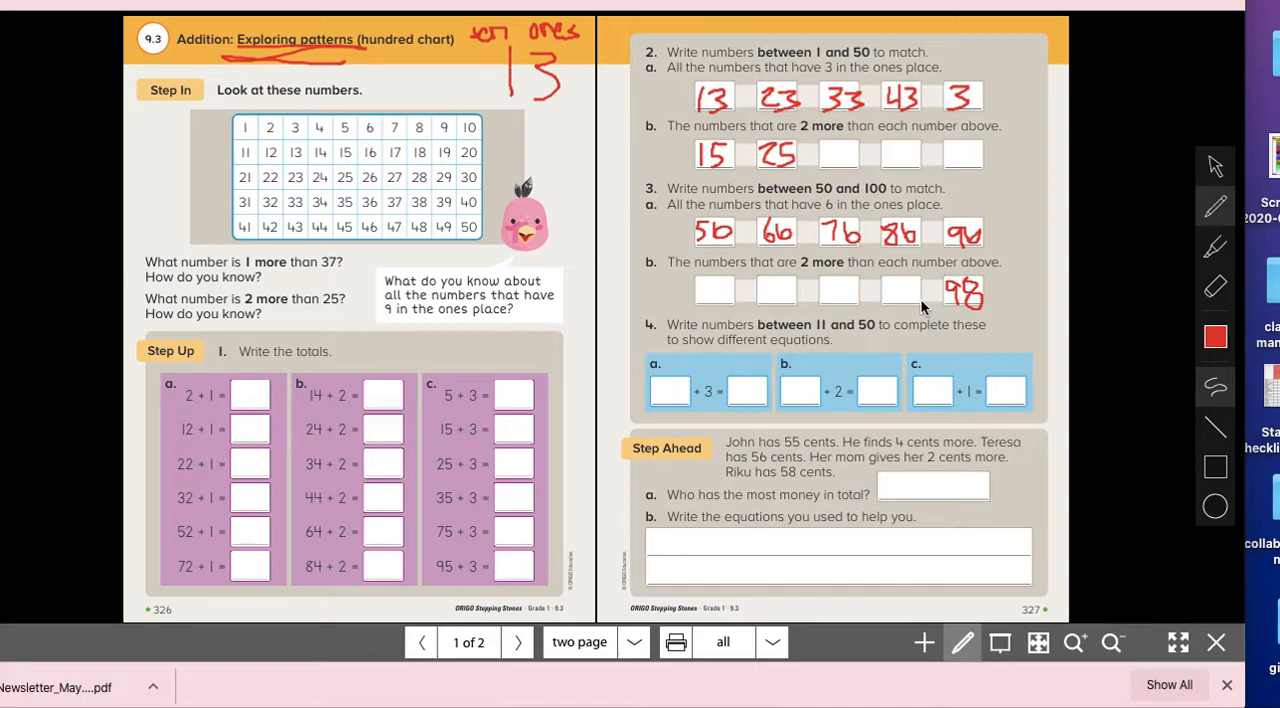
mouse_move(778, 340)
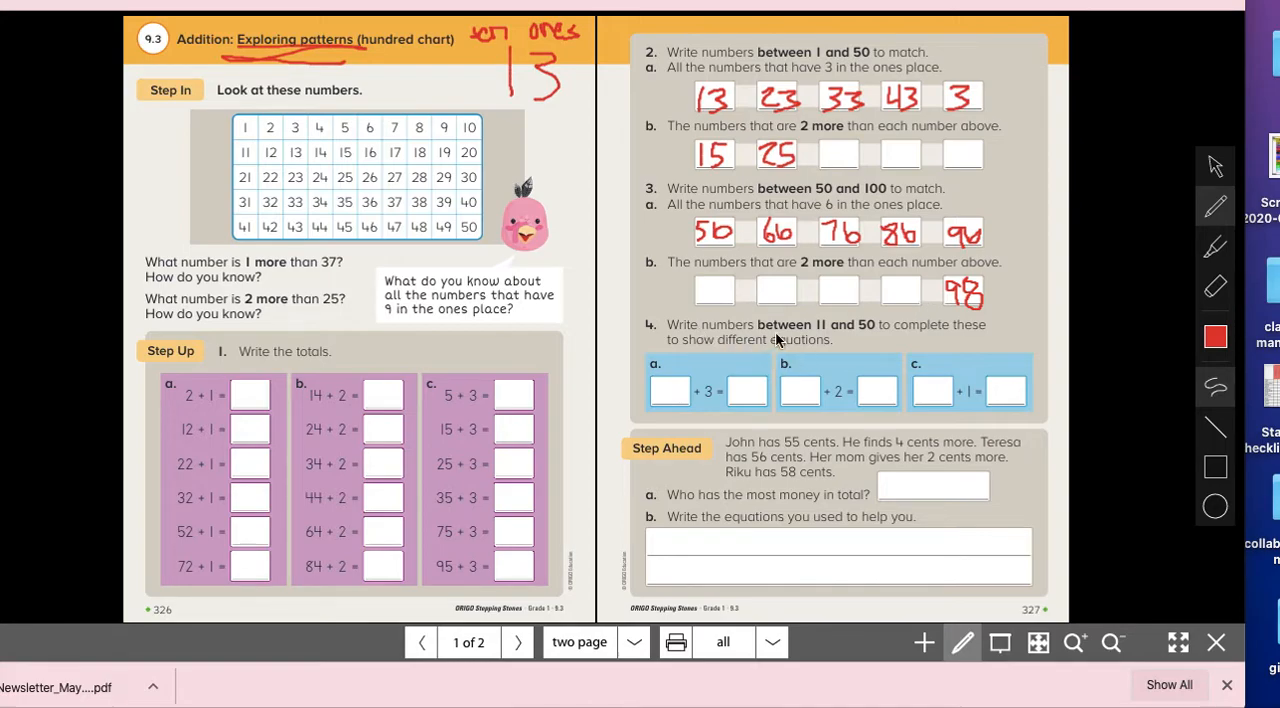
mouse_move(752, 348)
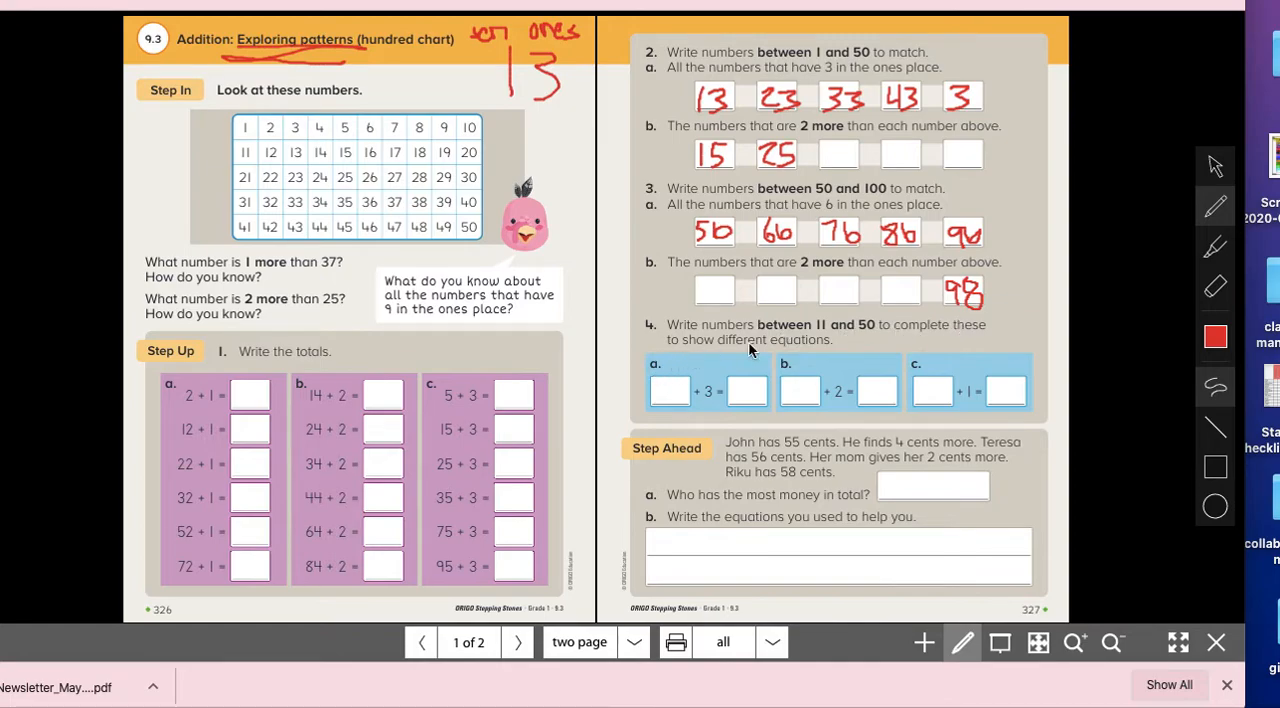
mouse_move(302, 152)
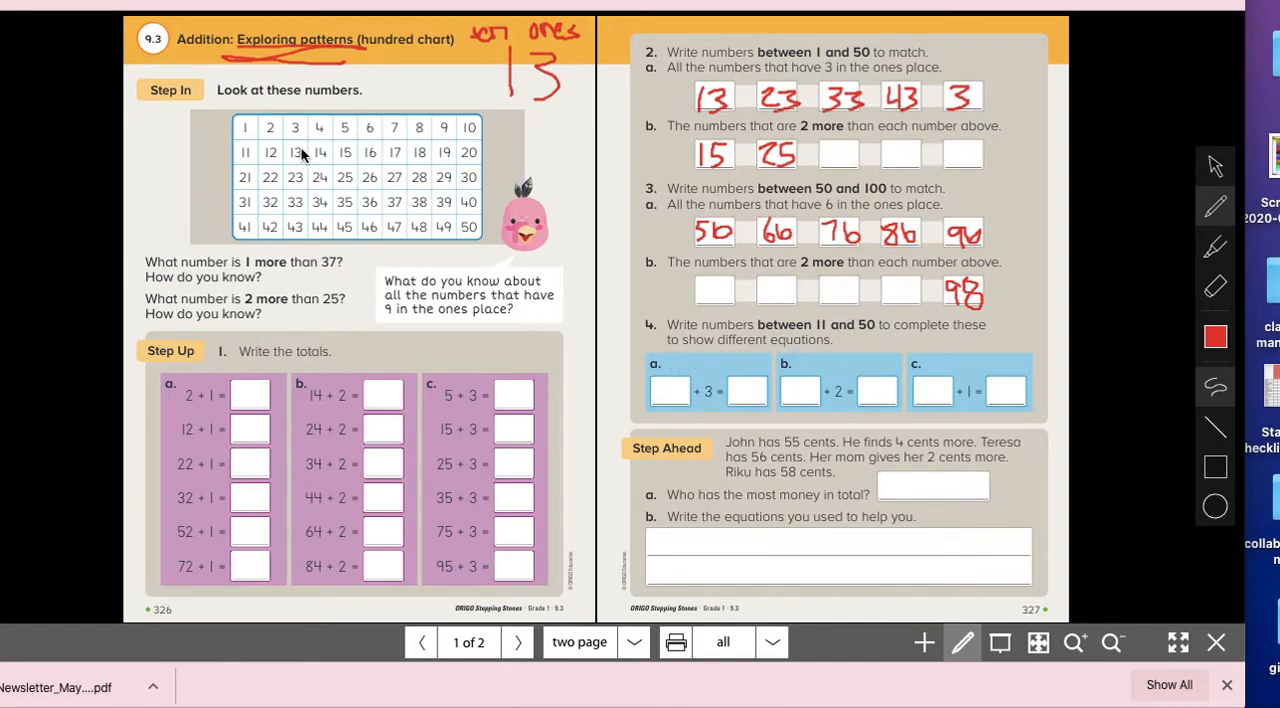
mouse_move(334, 168)
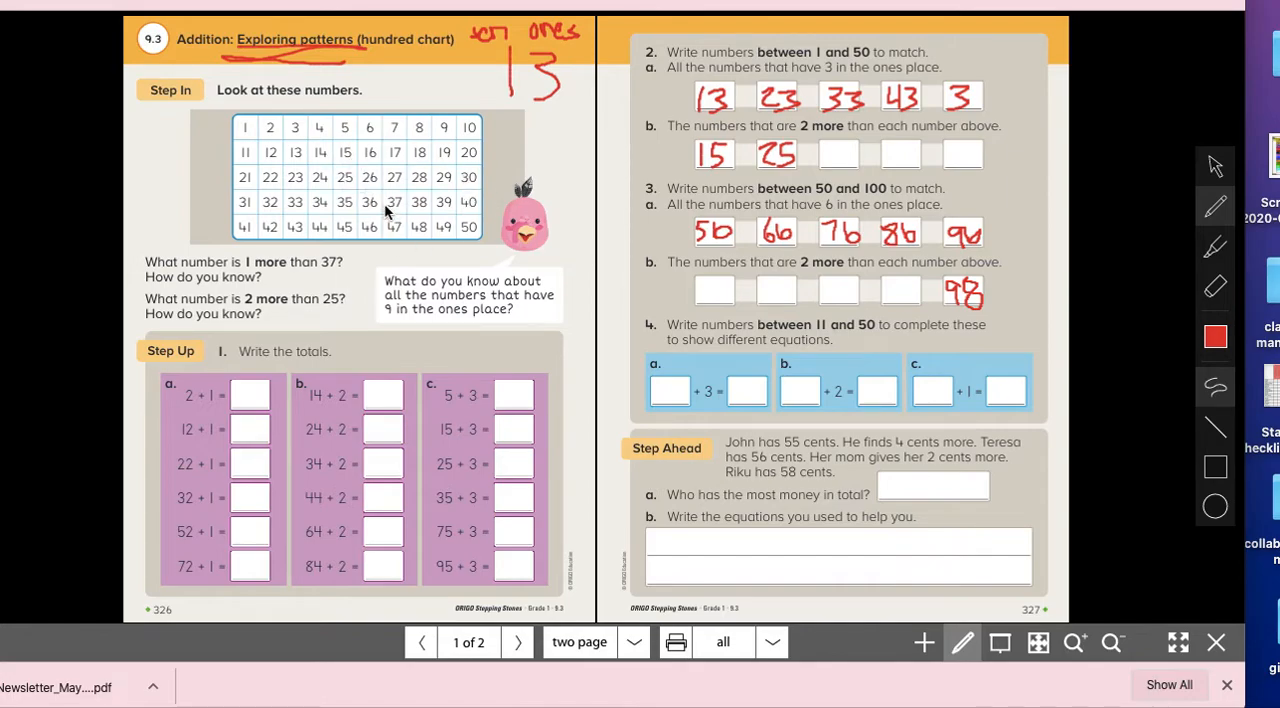
mouse_move(222, 156)
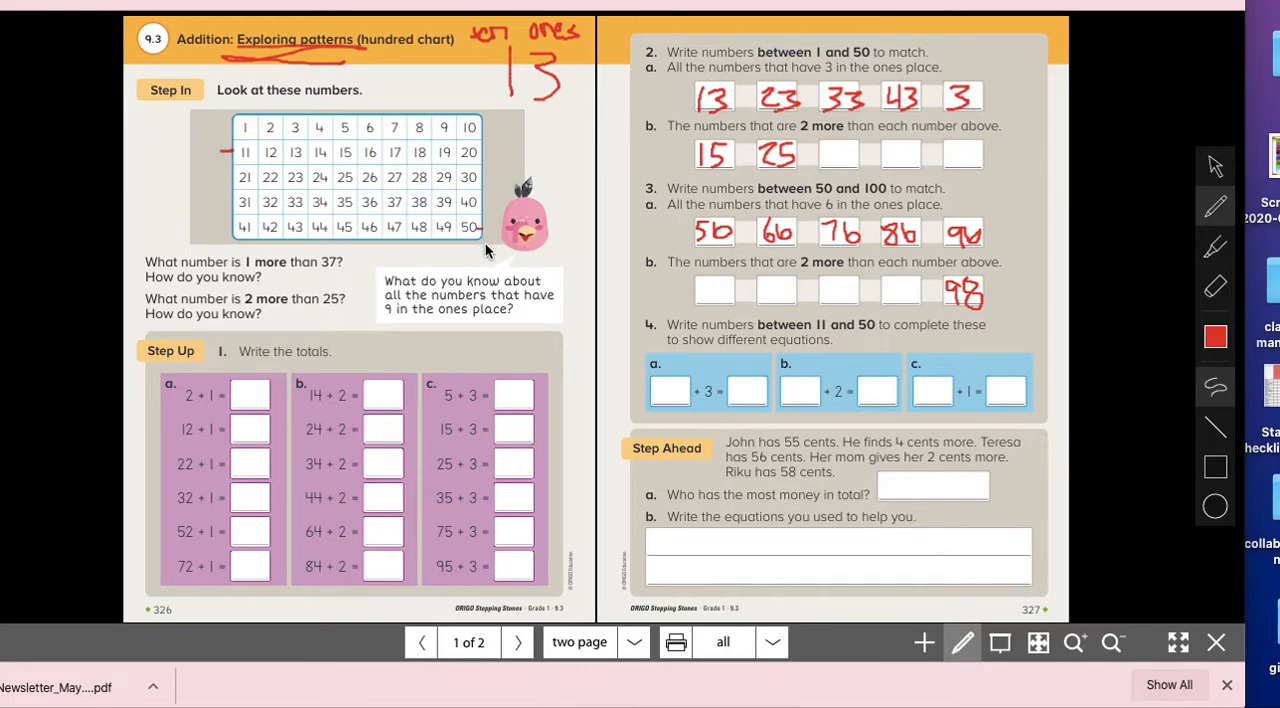
mouse_move(1032, 388)
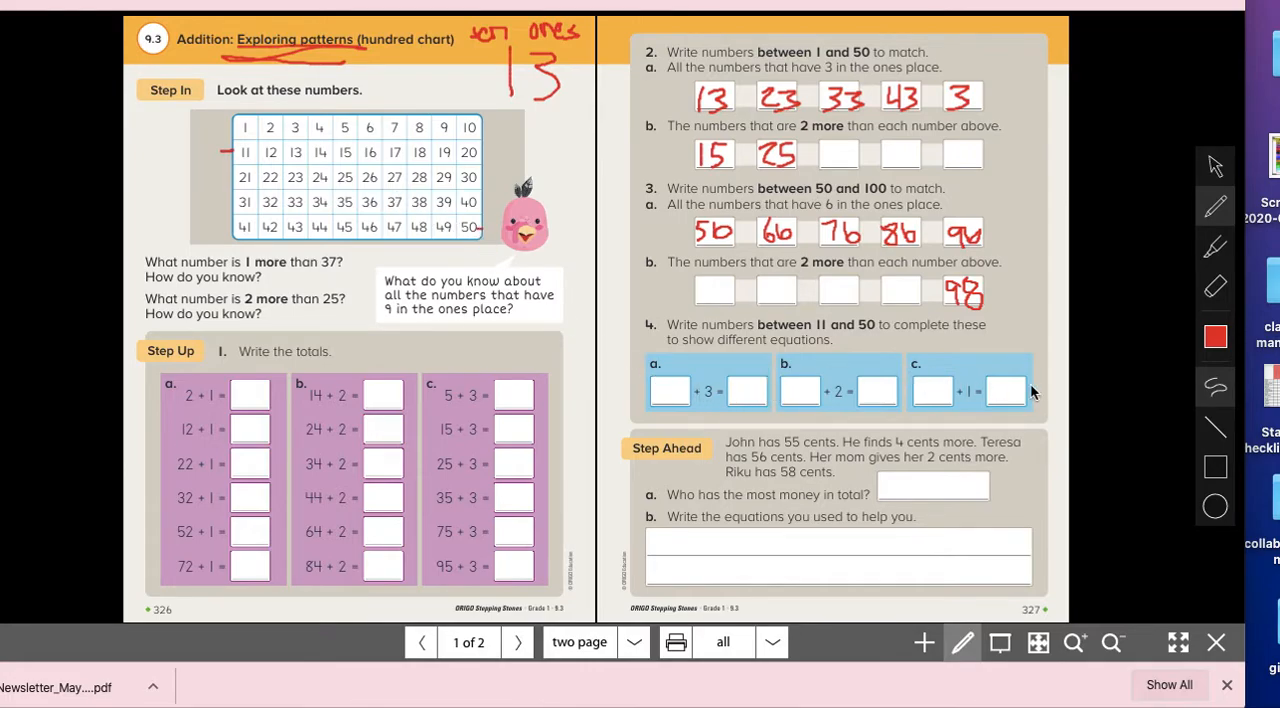
mouse_move(1032, 492)
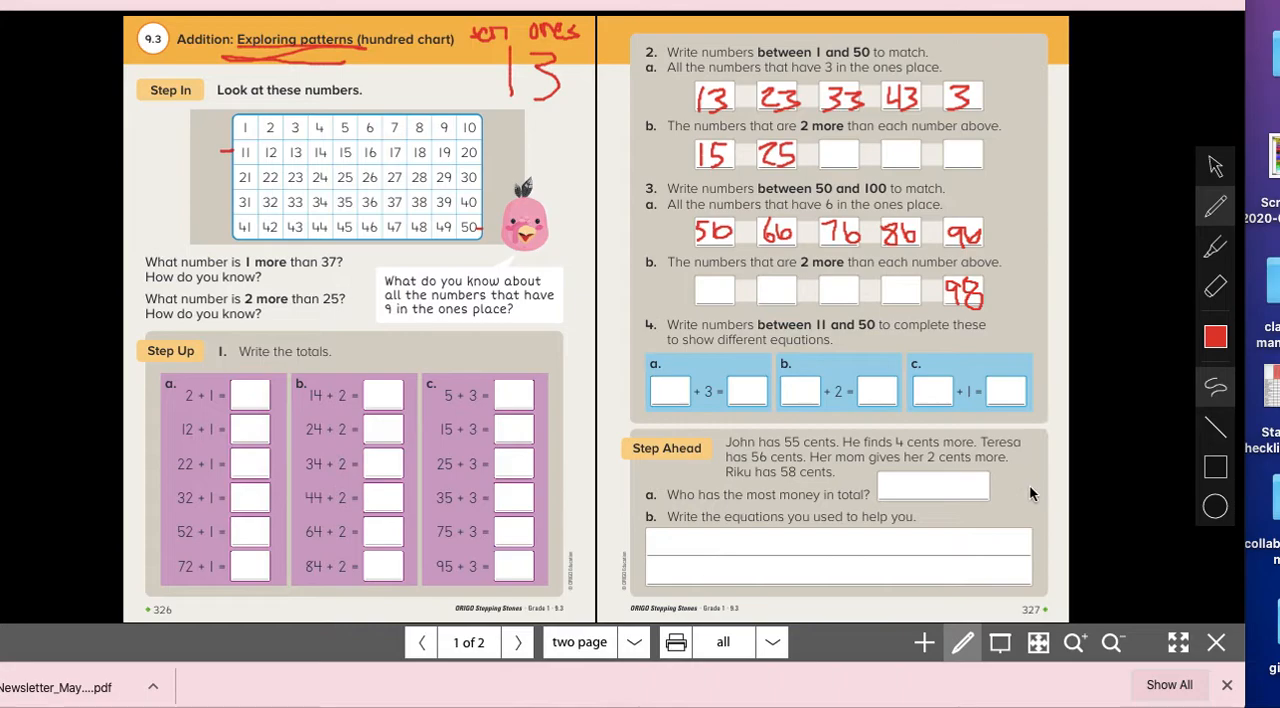
mouse_move(762, 504)
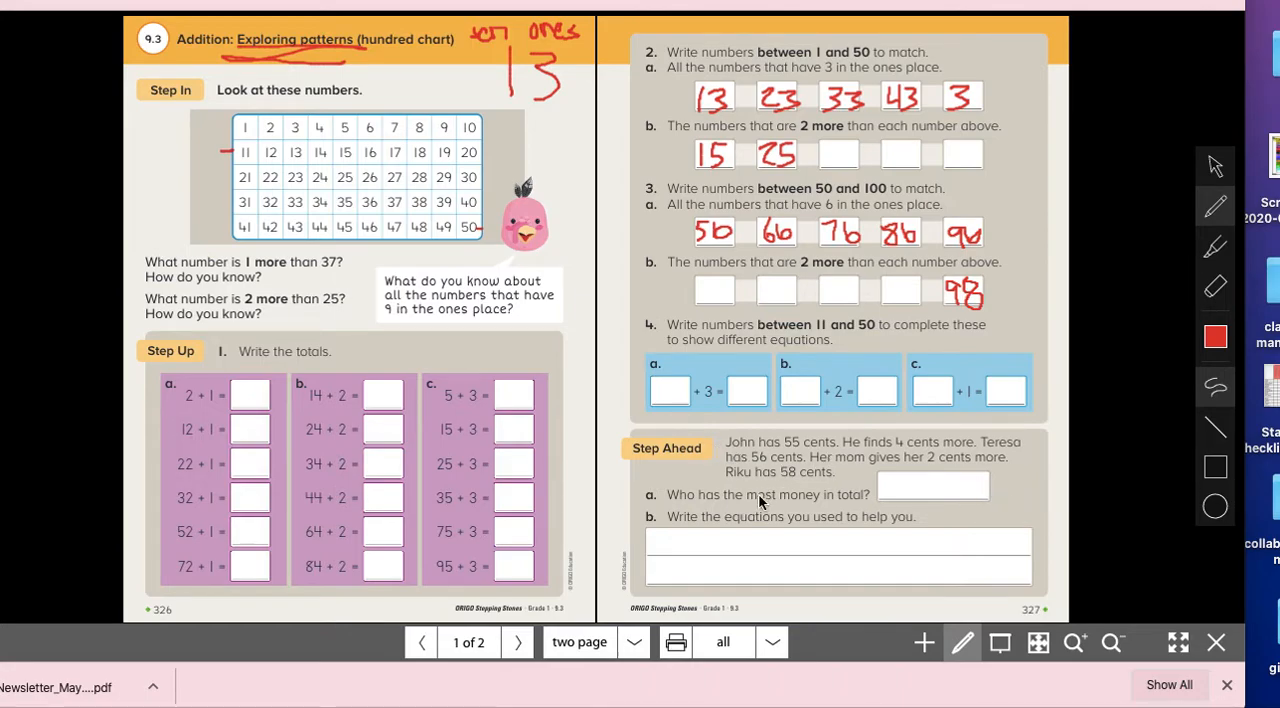
mouse_move(808, 452)
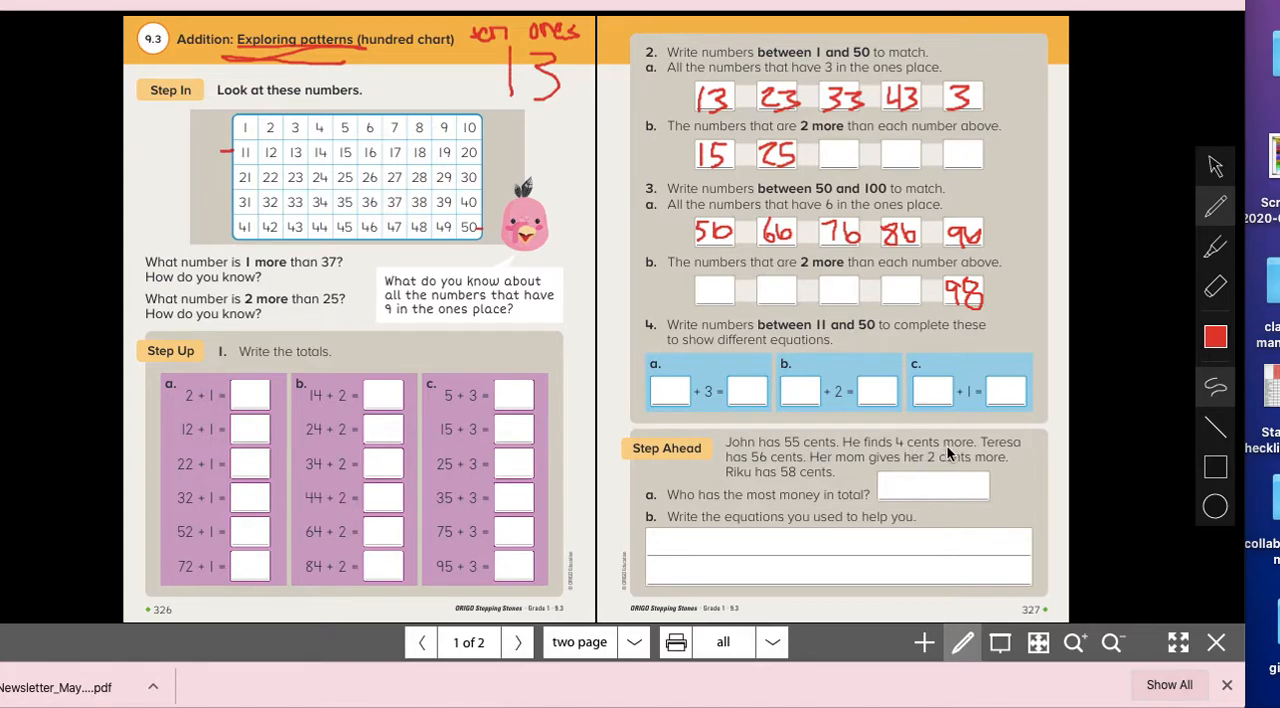
mouse_move(784, 444)
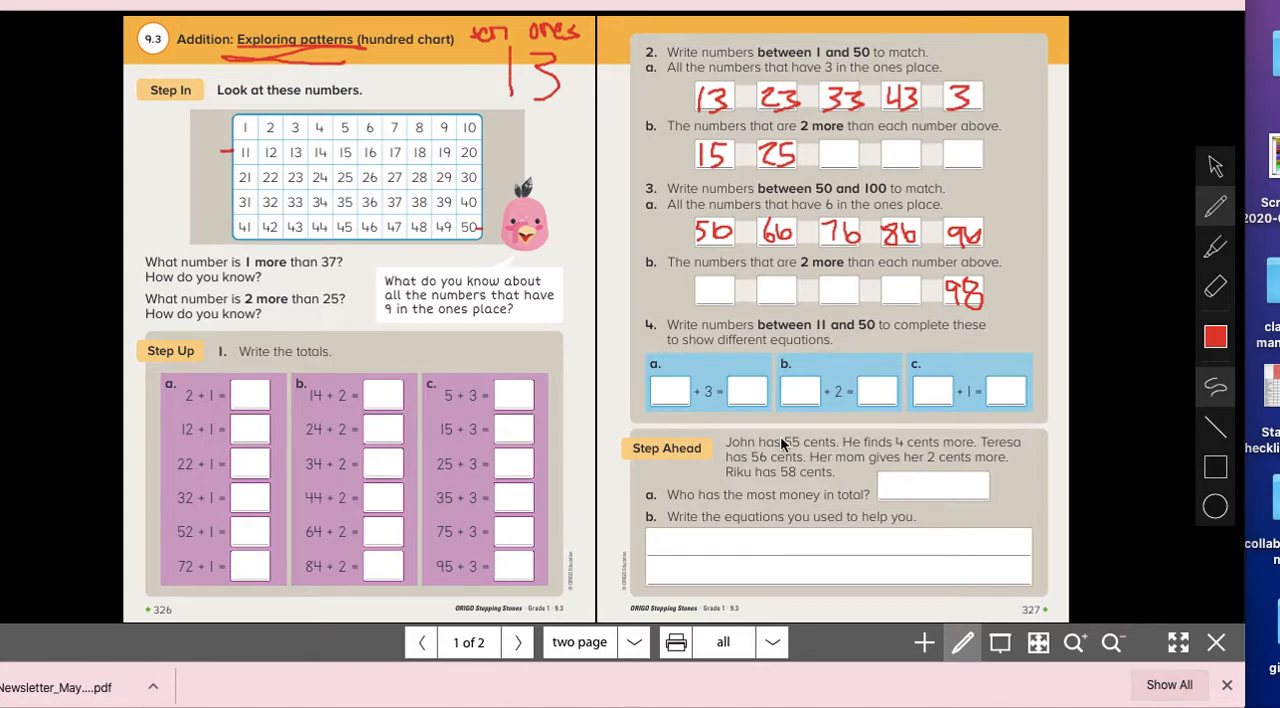
Circle 55, 4, 56 and 2 in the story and write 55 + 4 = and 56 + 2 = in red.
left_click_drag(790, 448, 810, 438)
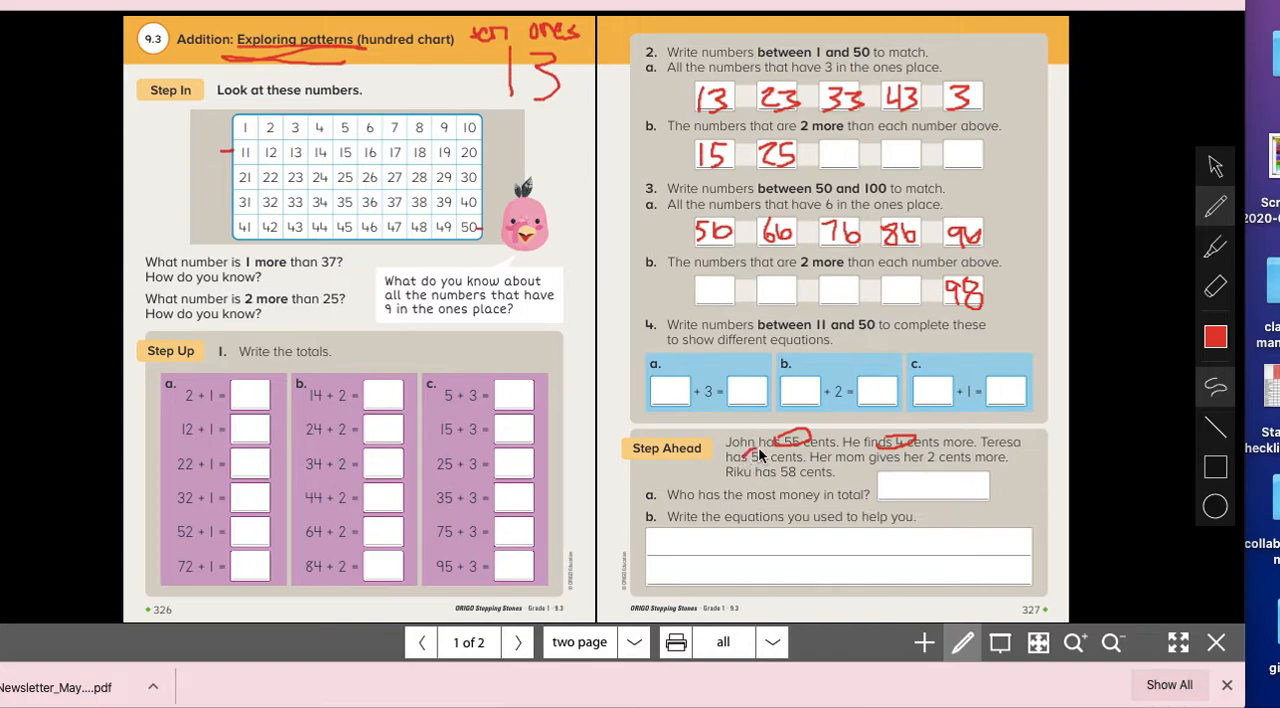
mouse_move(920, 466)
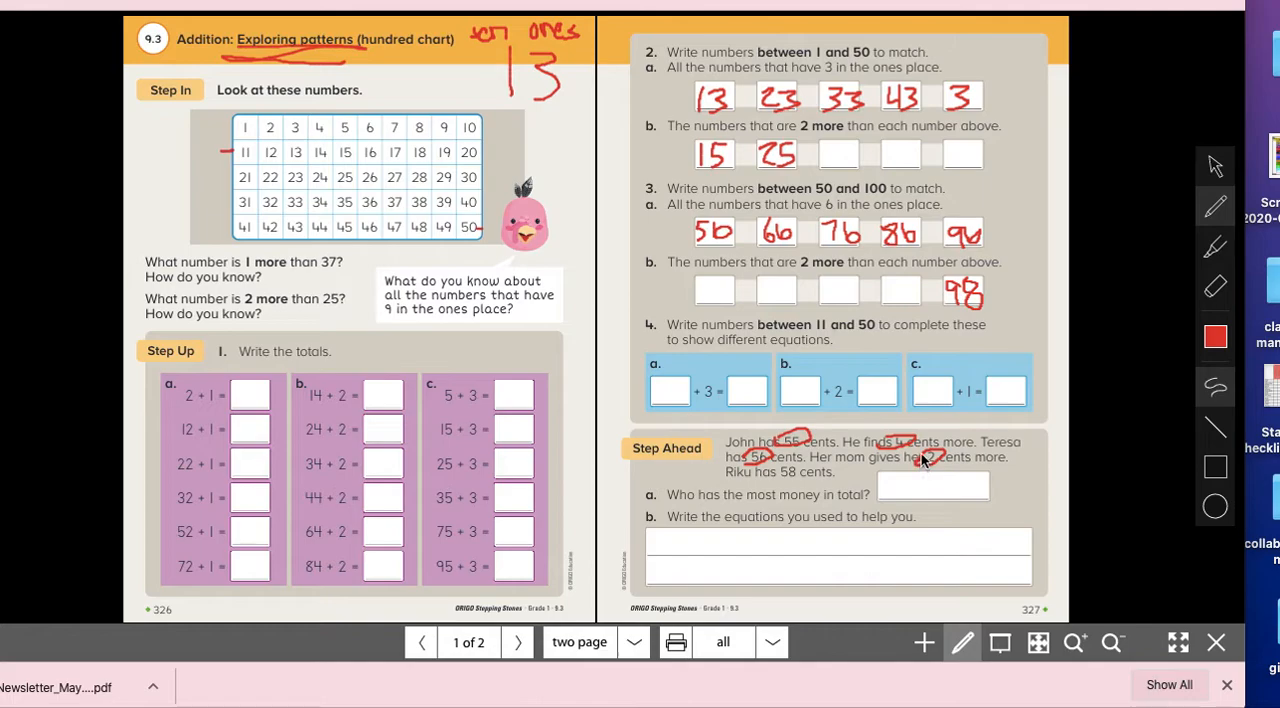
mouse_move(816, 512)
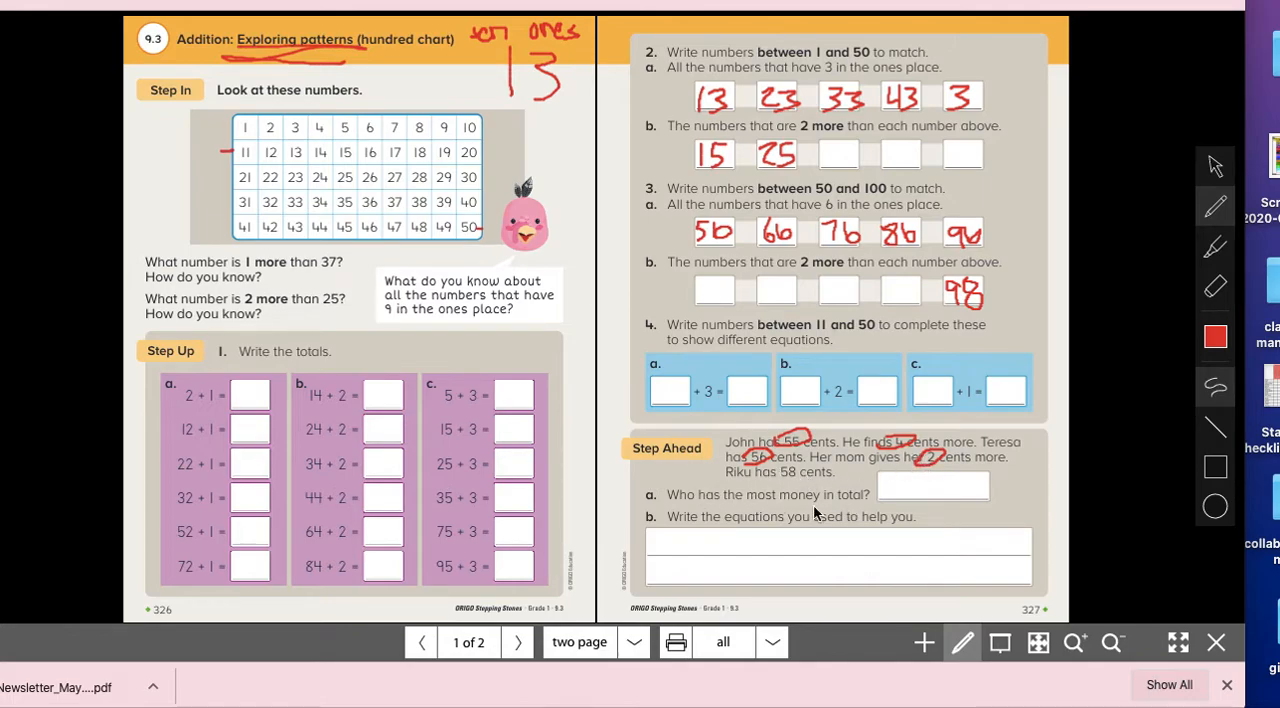
mouse_move(956, 488)
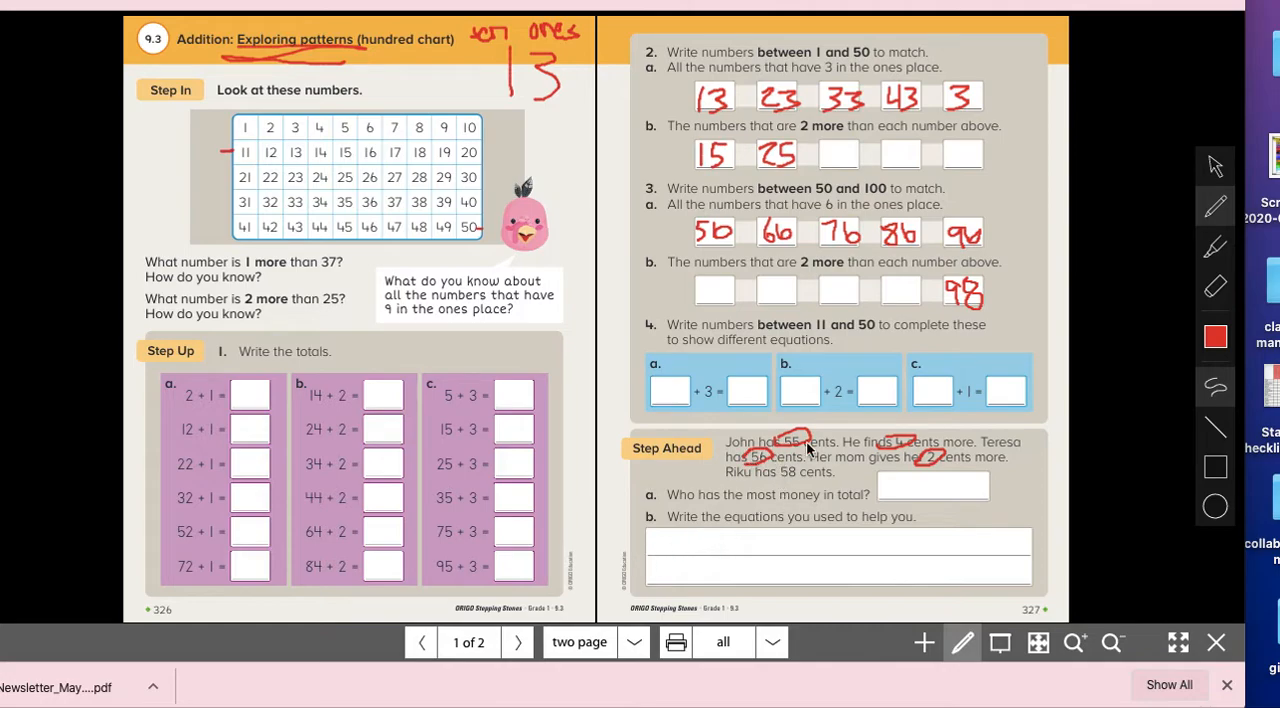
mouse_move(662, 552)
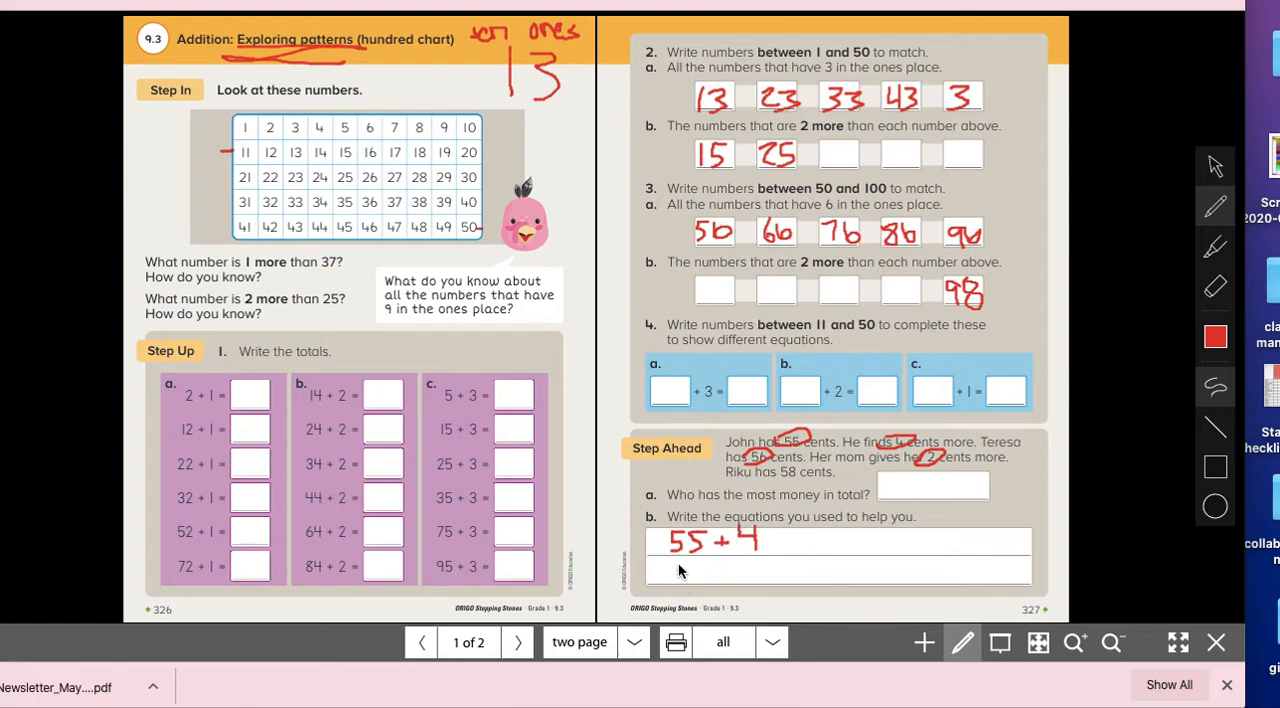
left_click_drag(660, 576, 680, 560)
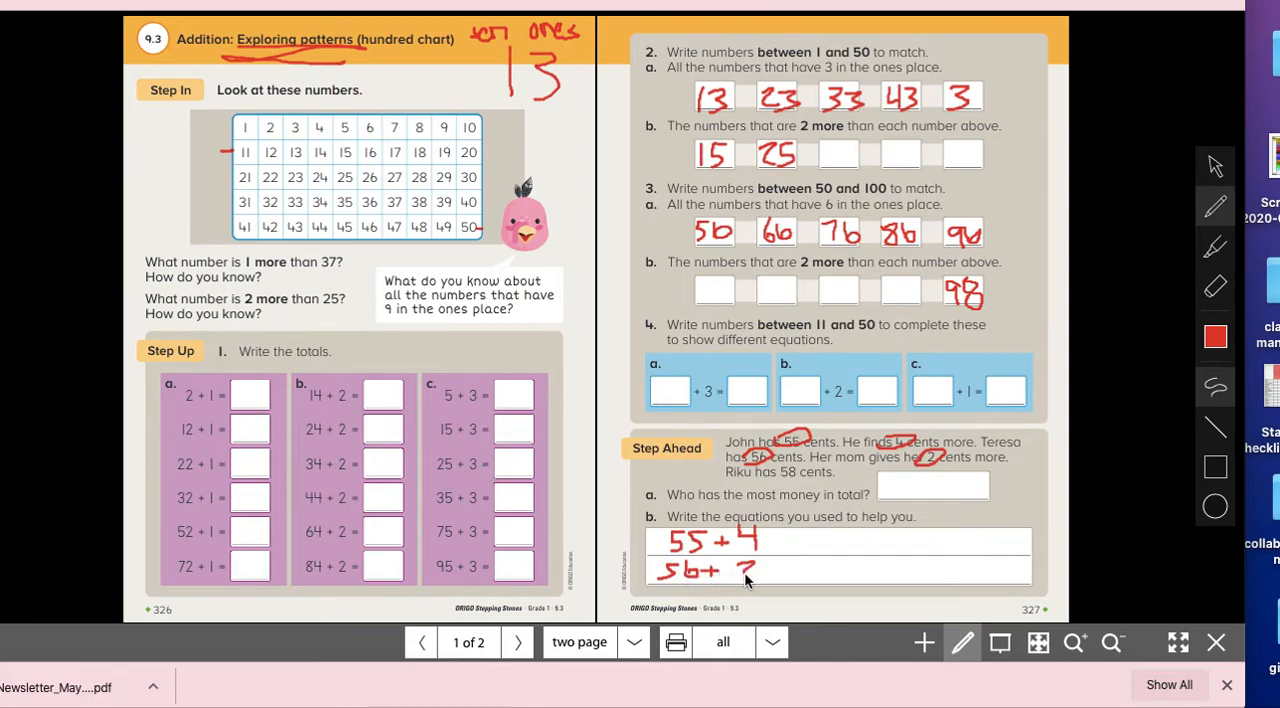
left_click_drag(776, 572, 796, 572)
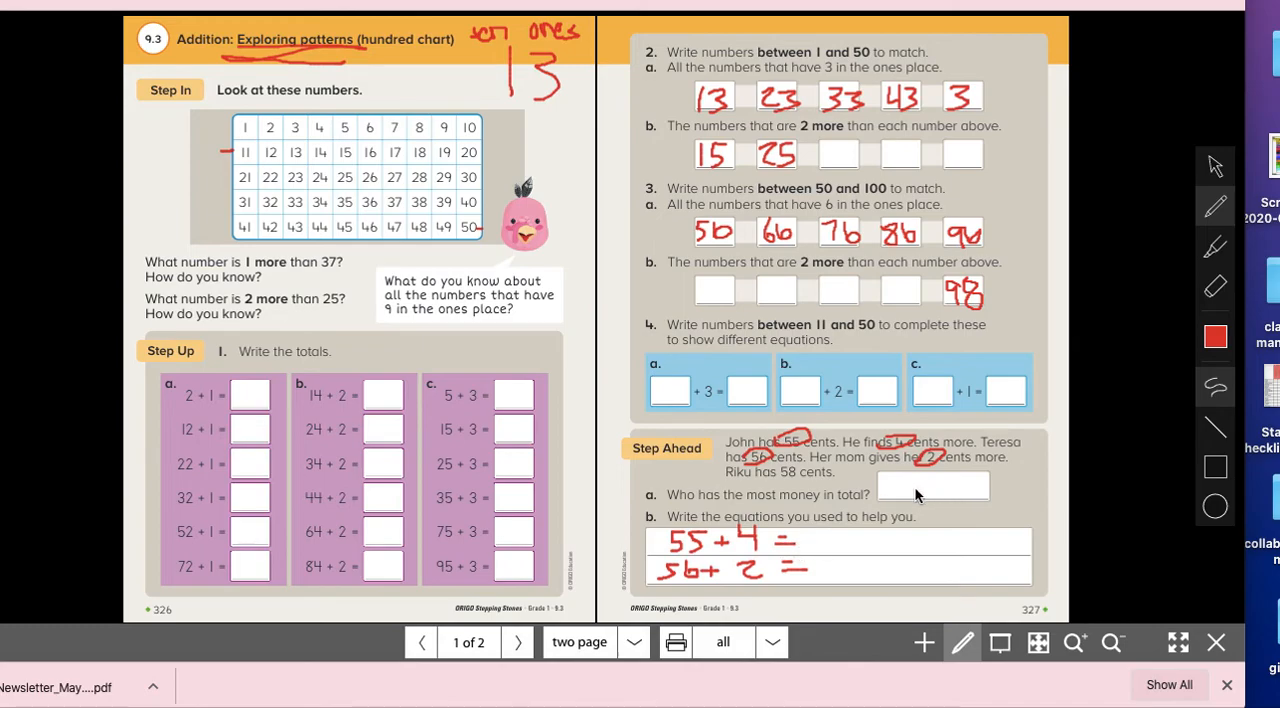
mouse_move(952, 498)
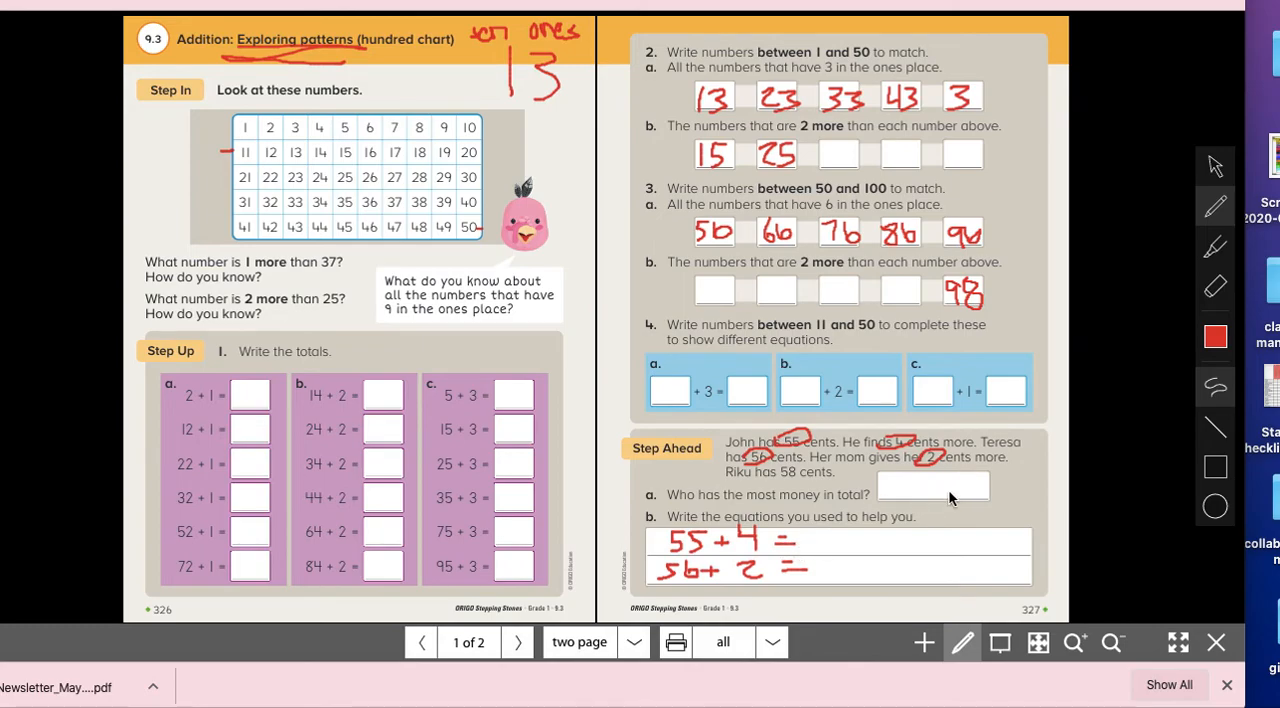
mouse_move(760, 232)
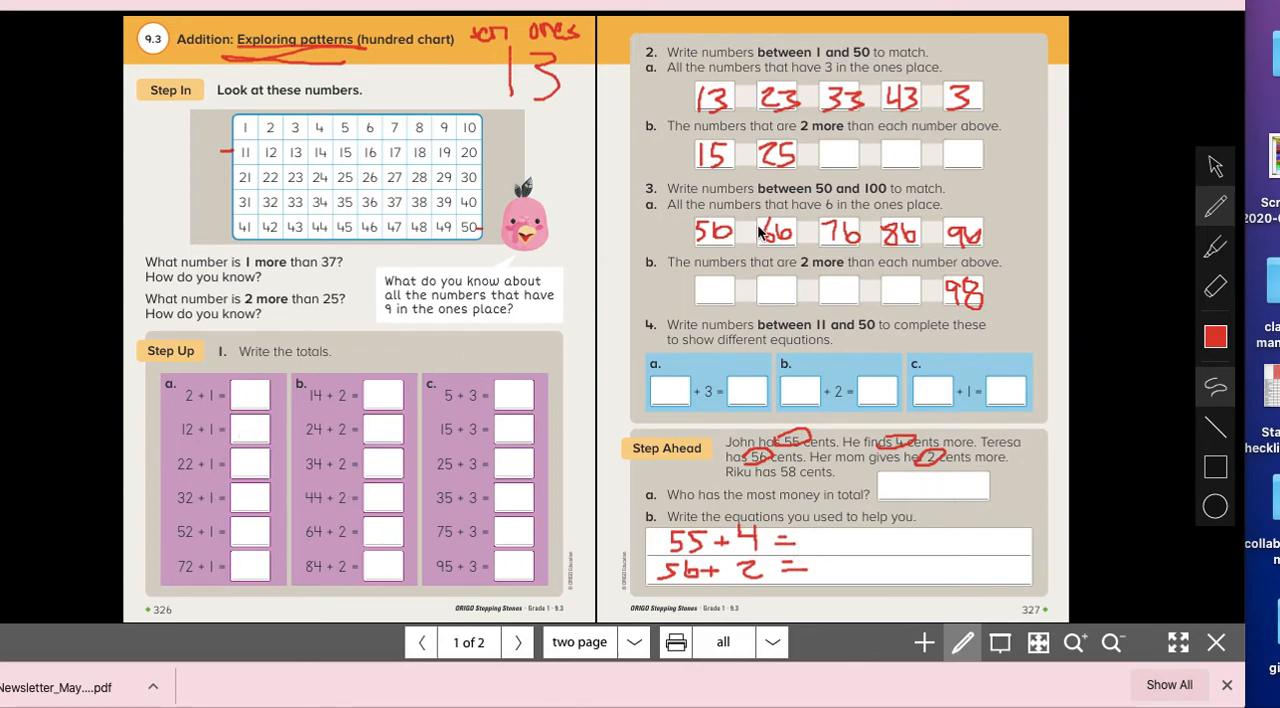
mouse_move(828, 508)
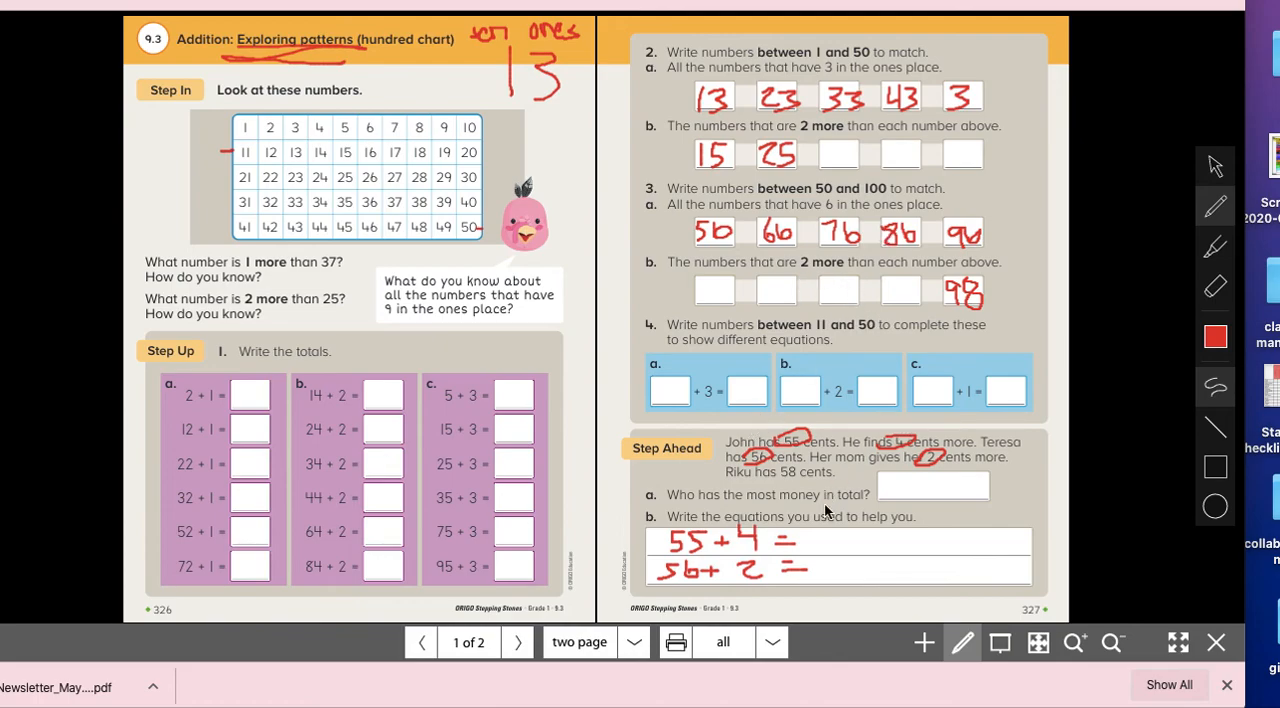
mouse_move(796, 36)
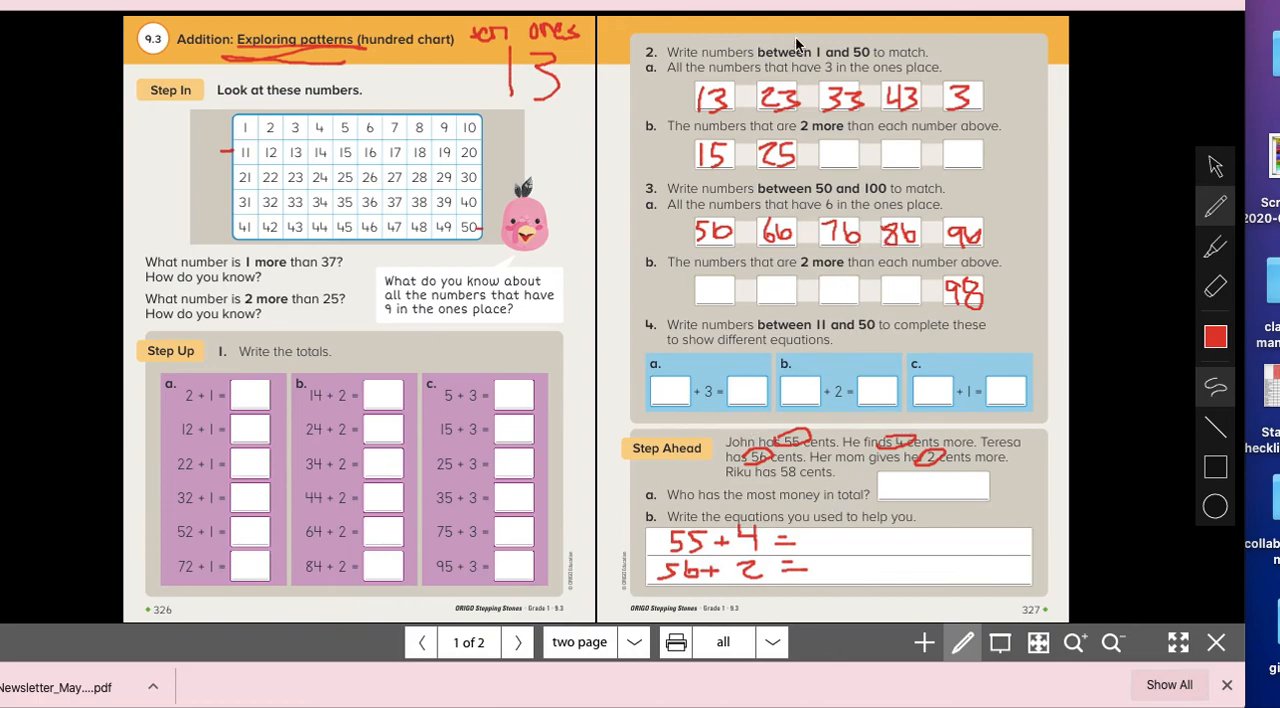